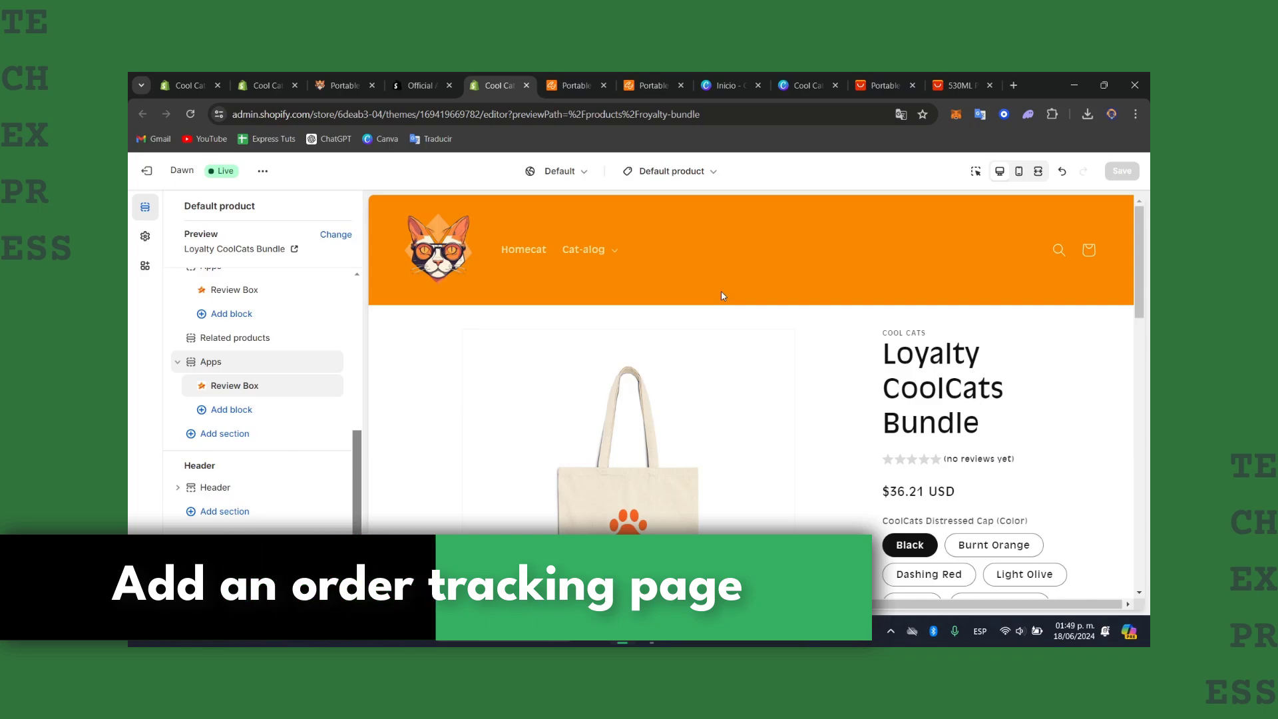
mouse_move(536, 275)
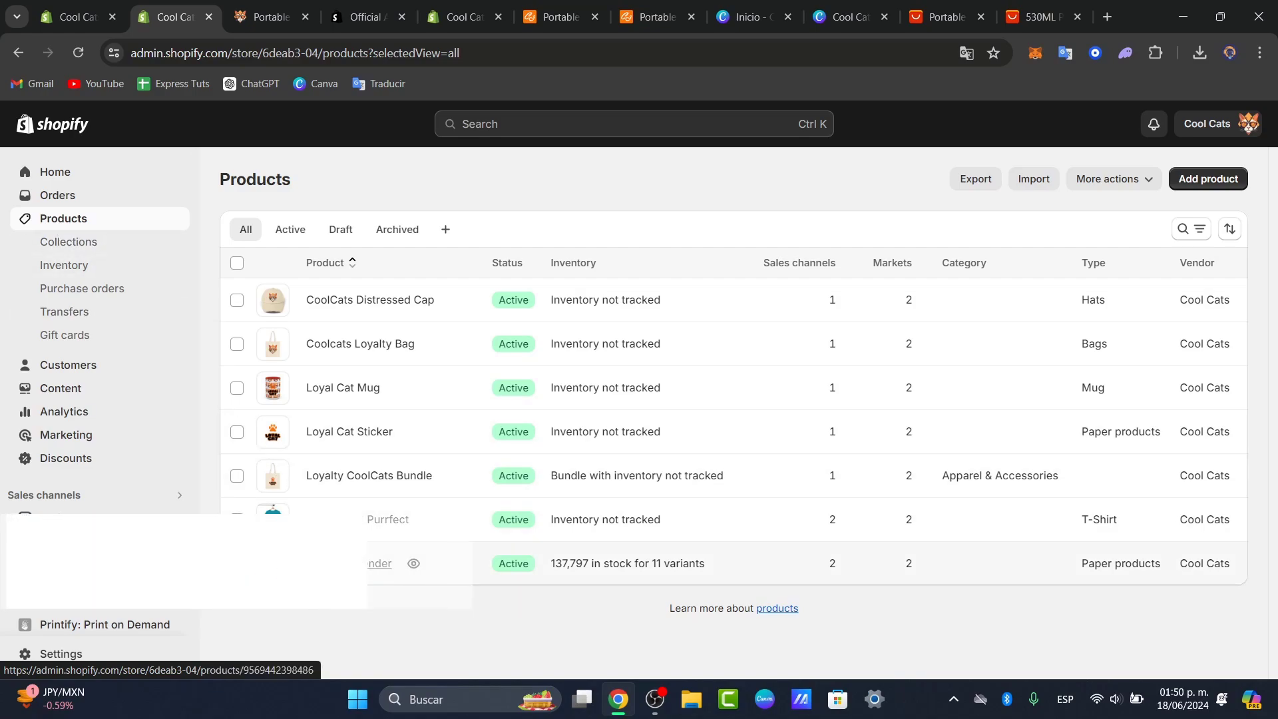
Switch to the live Portable Blender product page and view its Homecat and Cat-alog menu
click(269, 16)
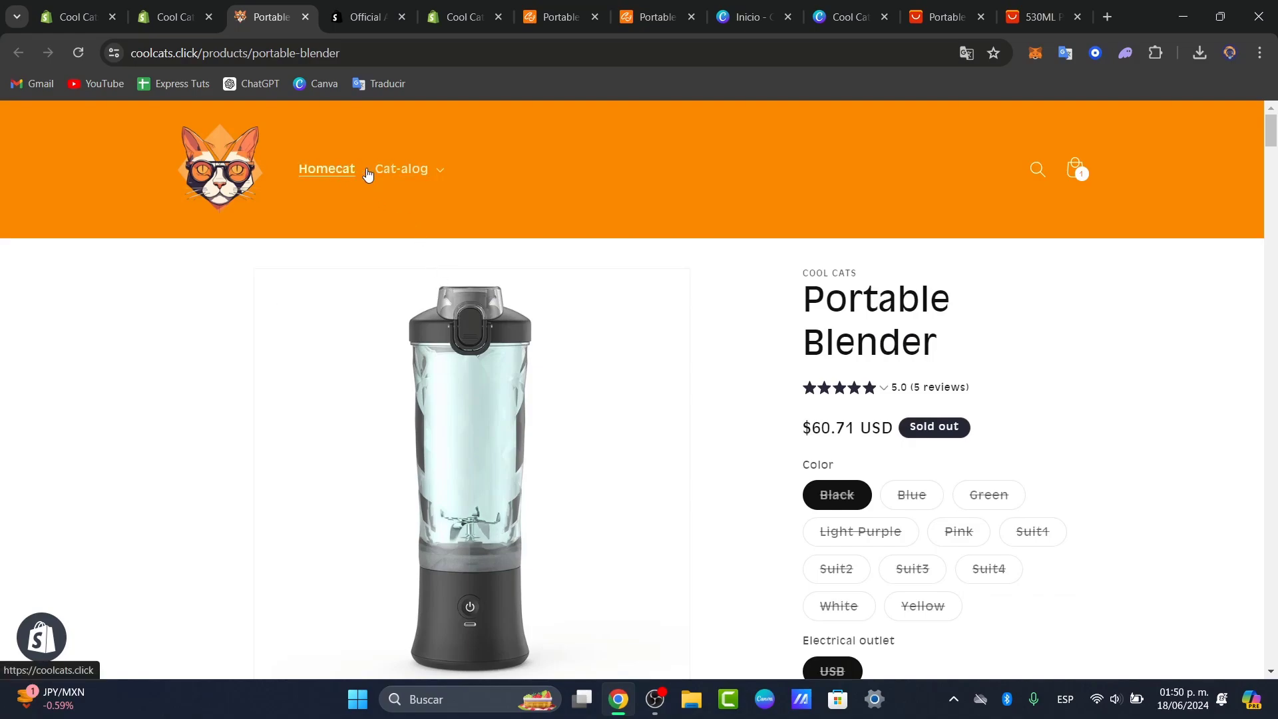
mouse_move(465, 170)
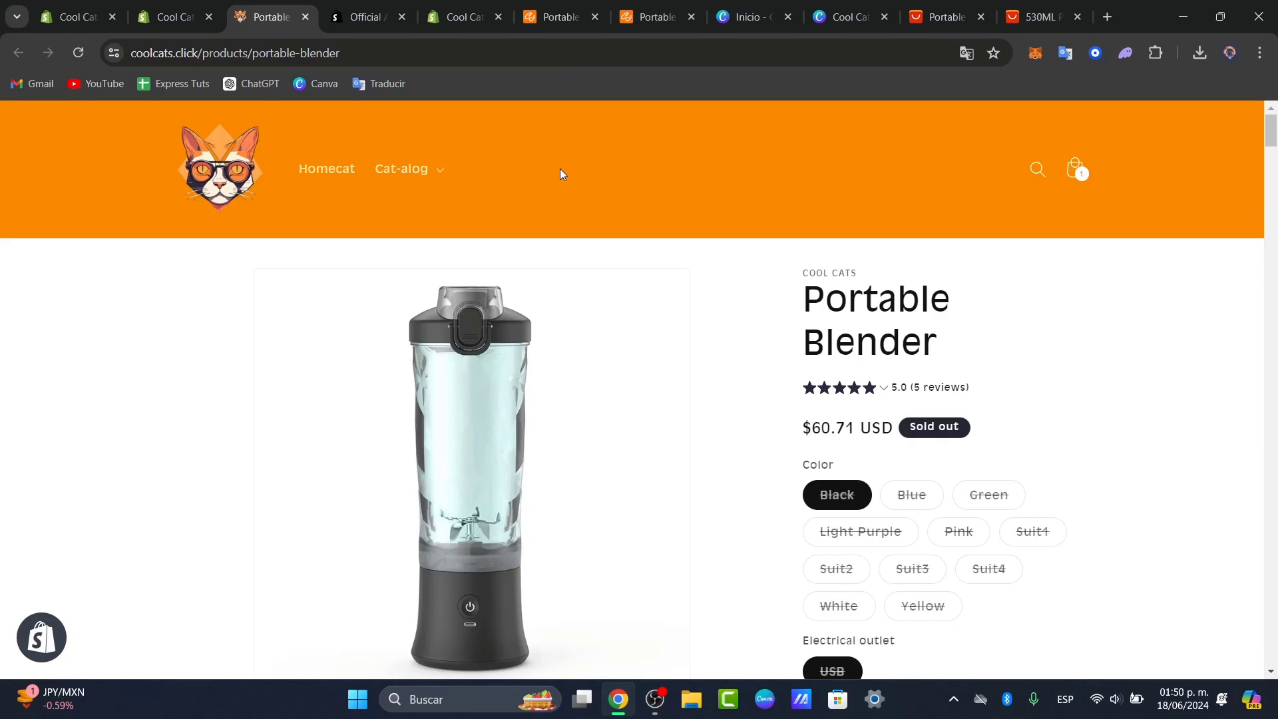
mouse_move(498, 182)
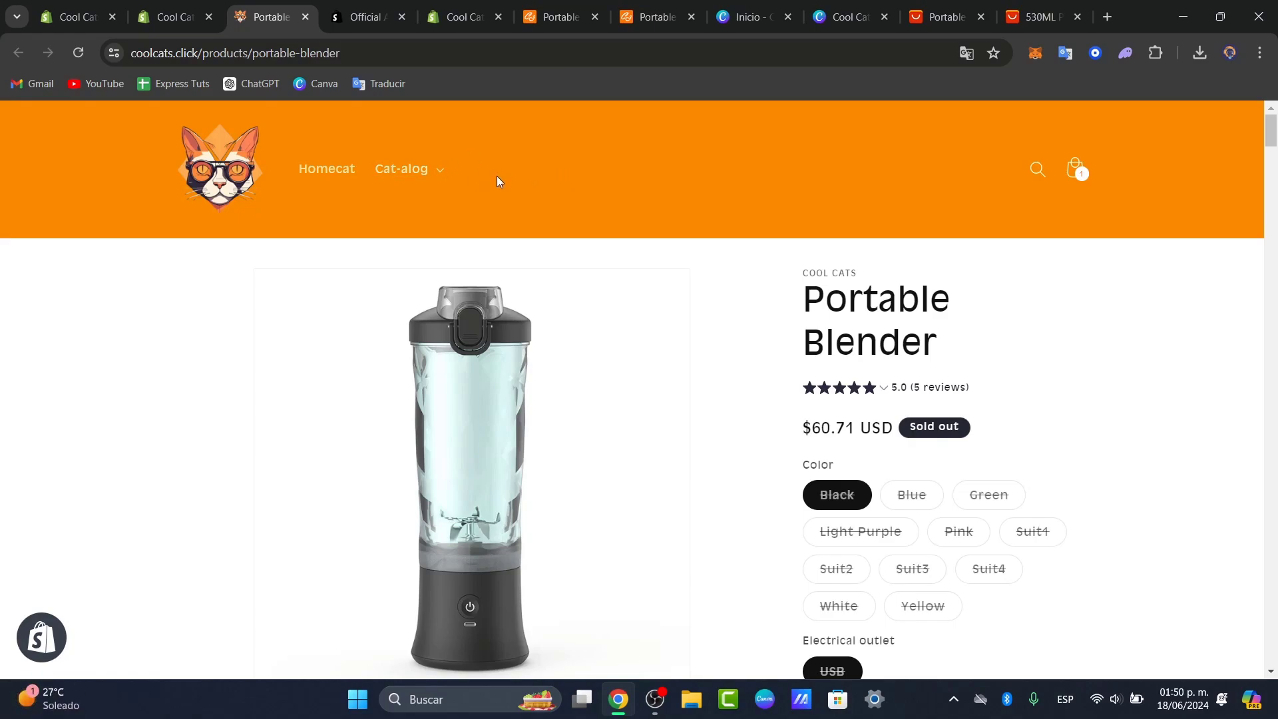
Search the Shopify App Store for 'order tracking' apps
click(168, 16)
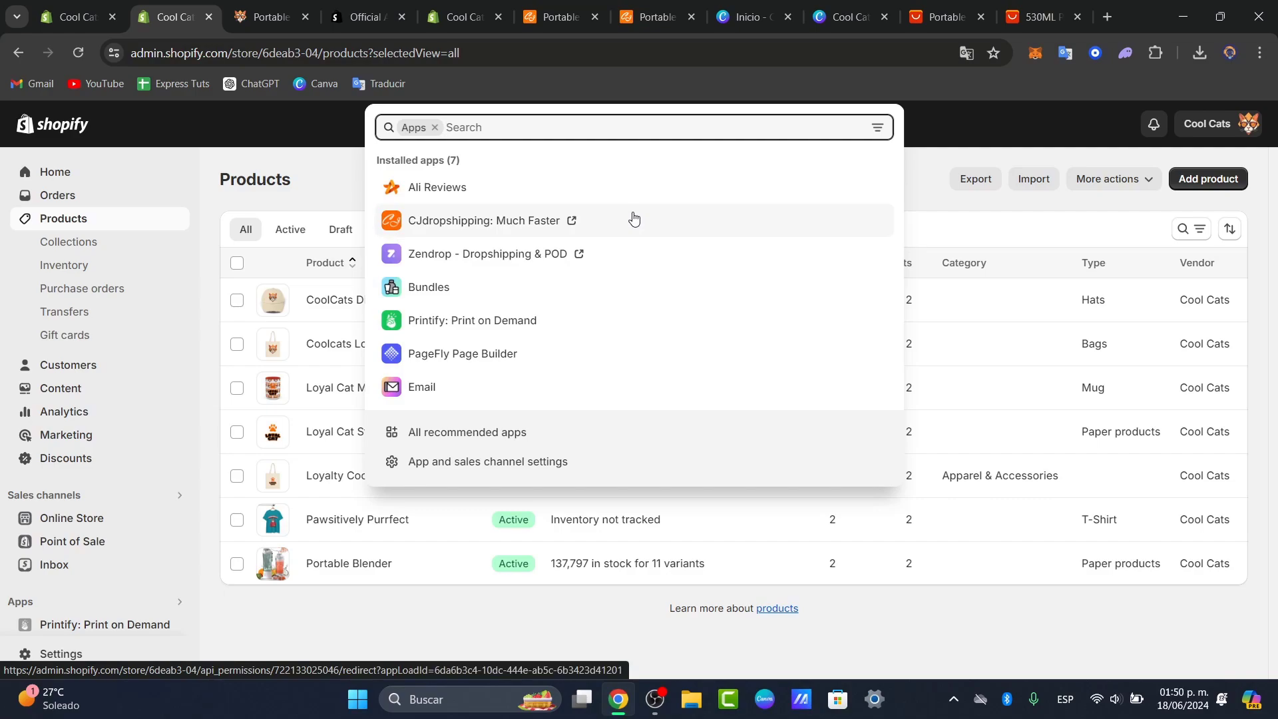
text(order tracking)
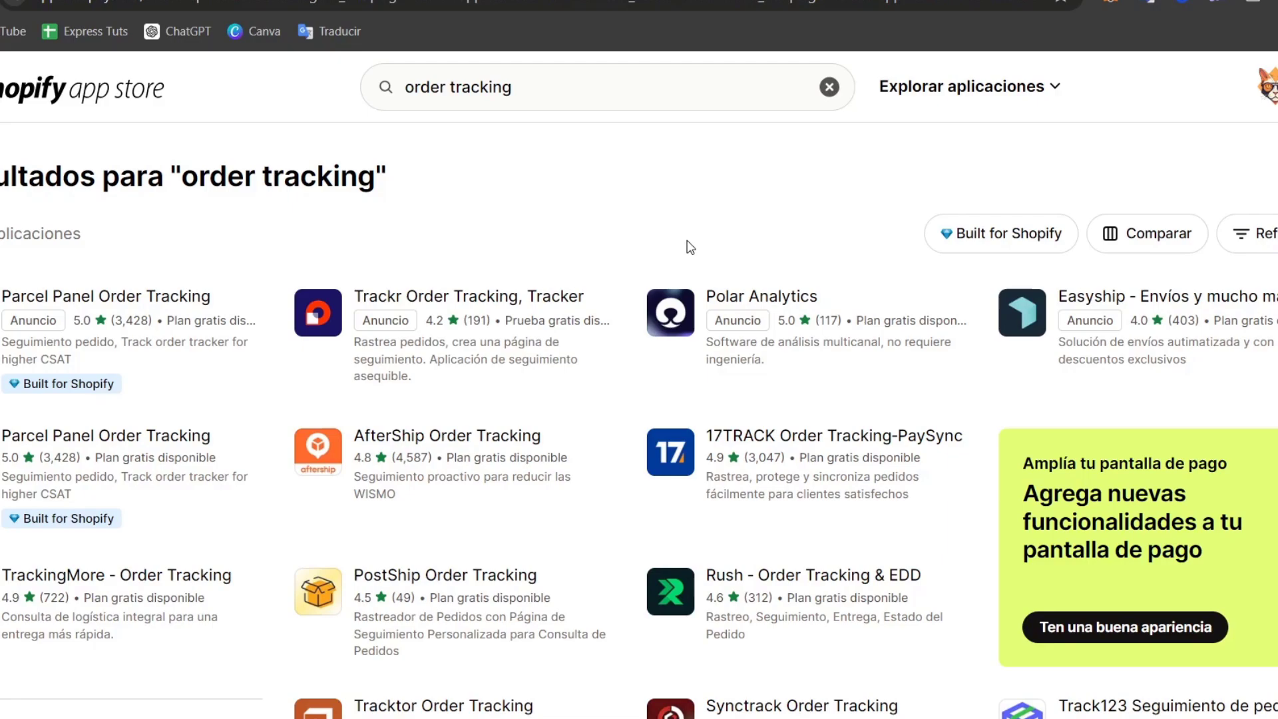
mouse_move(519, 416)
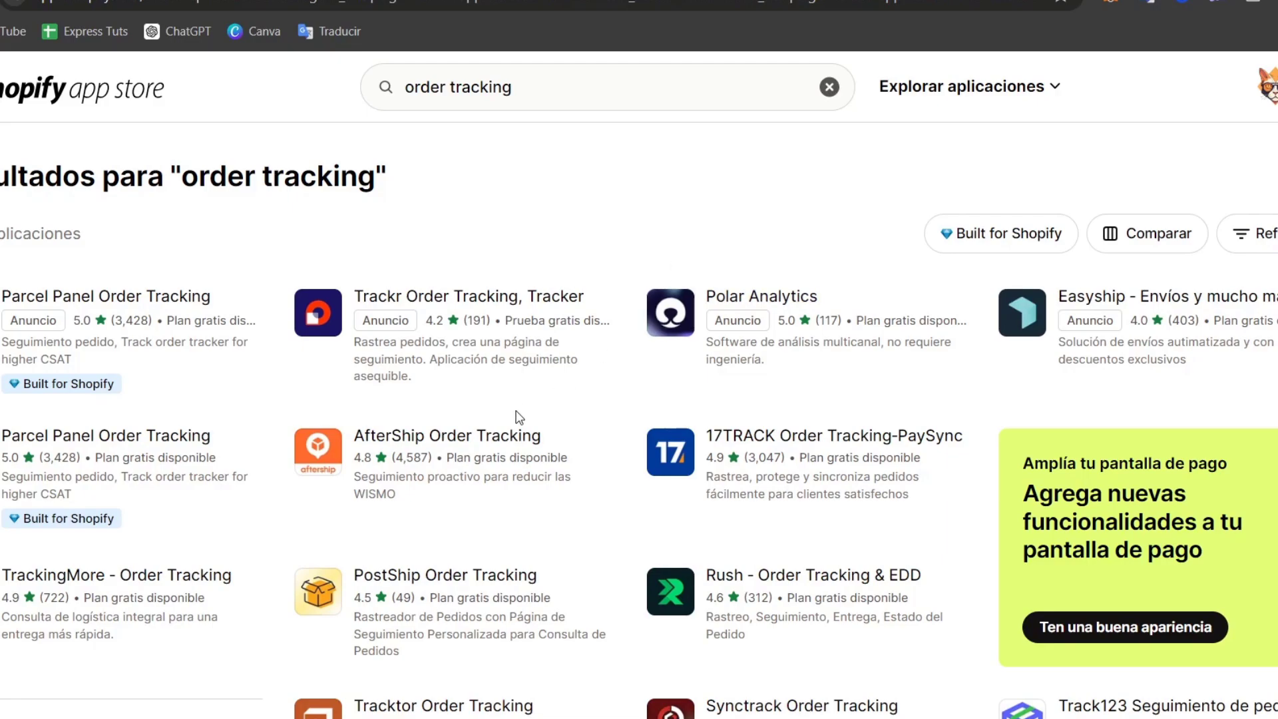
Install AfterShip Order Tracking from its listing and approve the requested store permissions
click(446, 436)
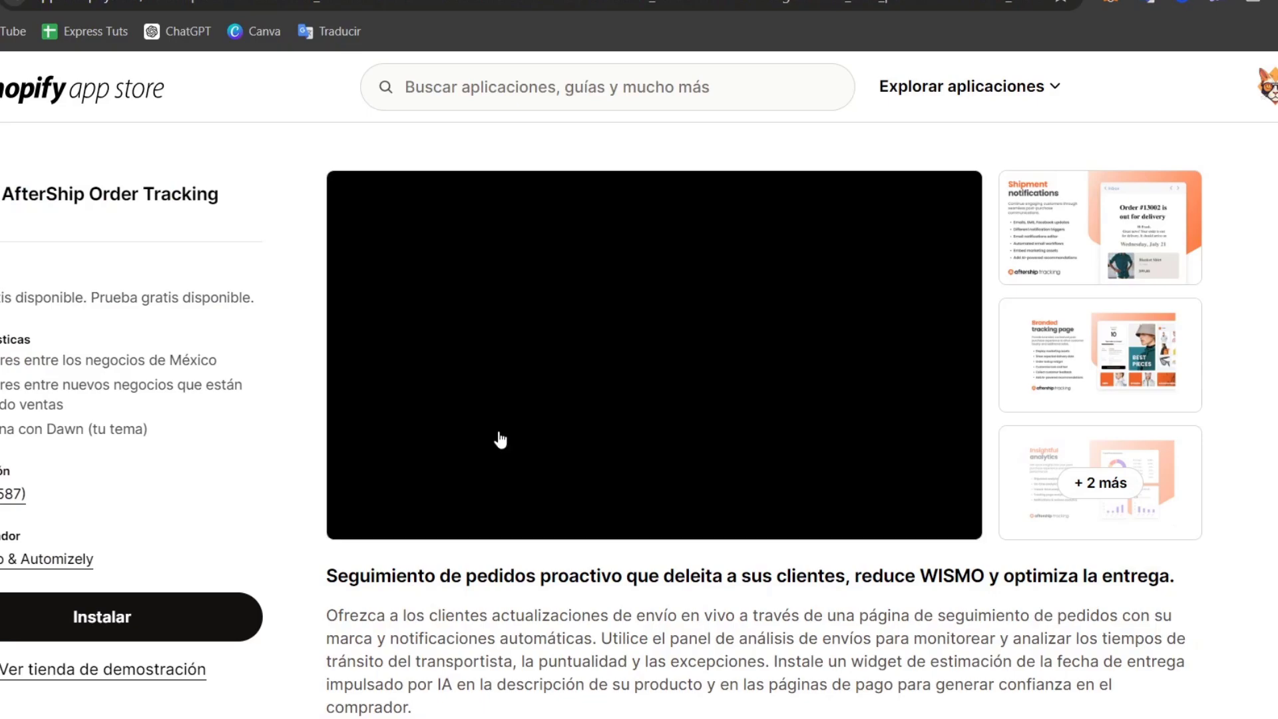
click(328, 31)
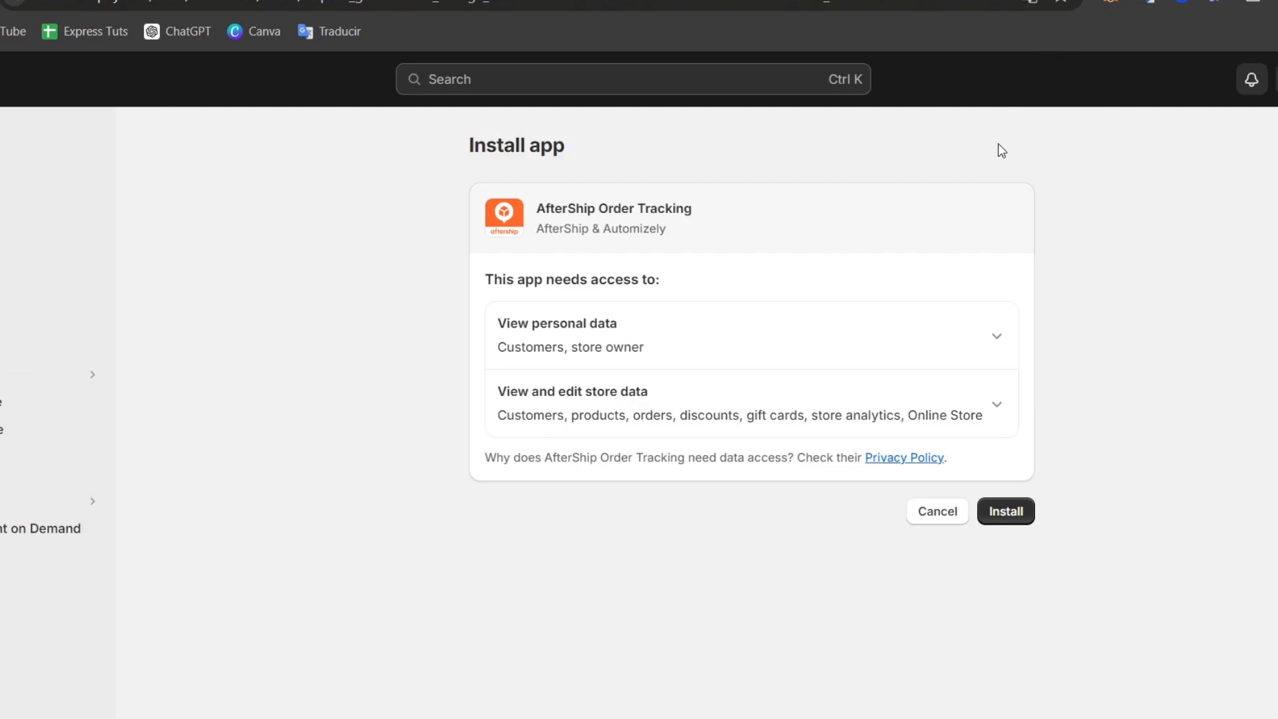
click(1005, 511)
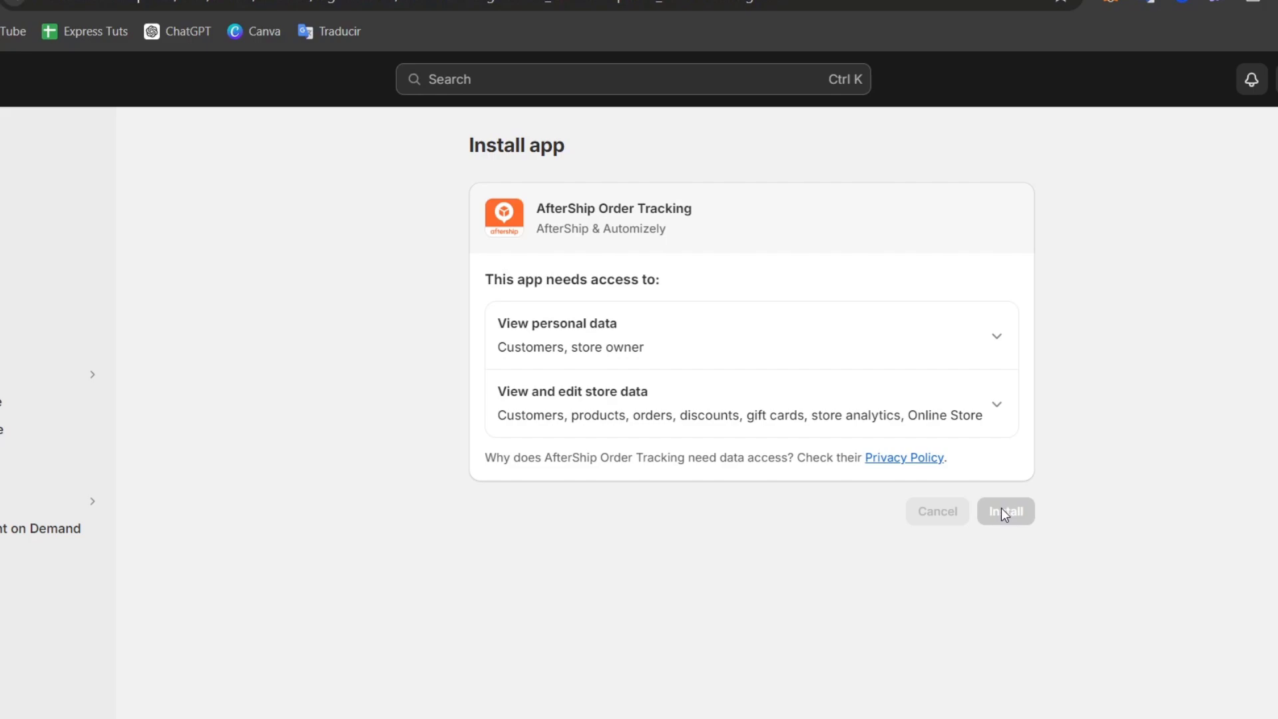
click(1005, 511)
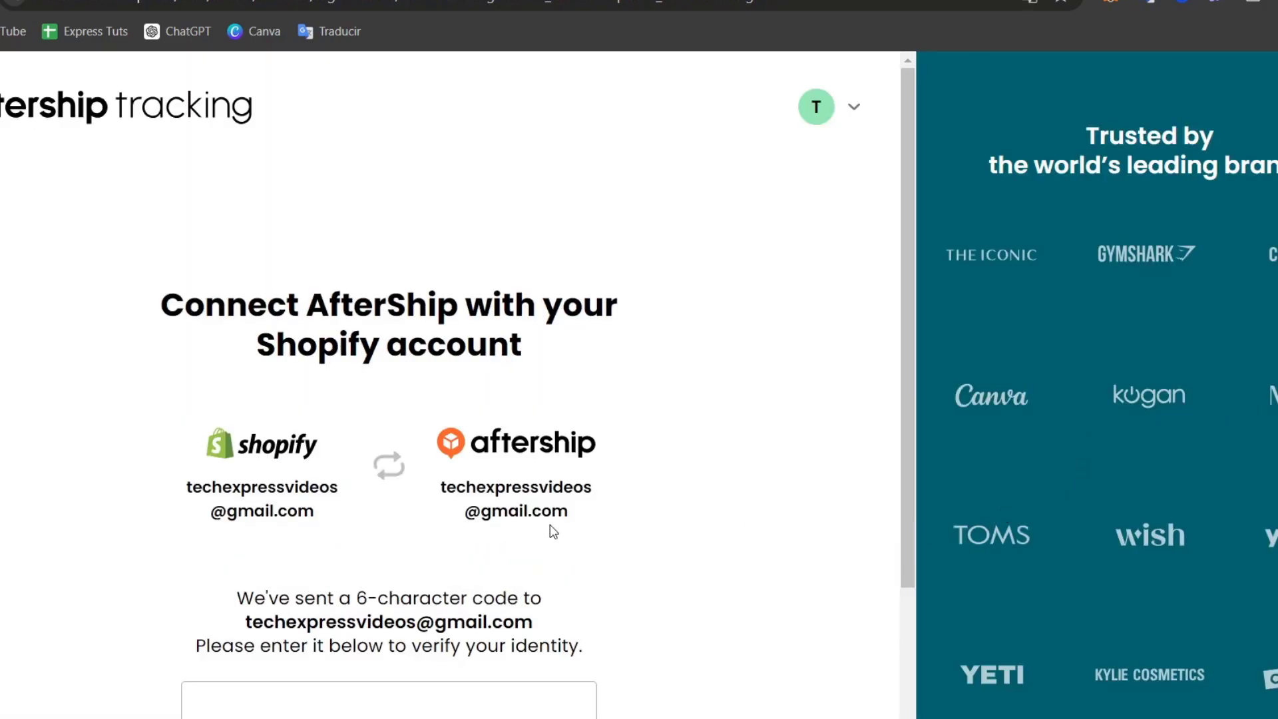
Enter the emailed verification code and log in to AfterShip
scroll(down, 3)
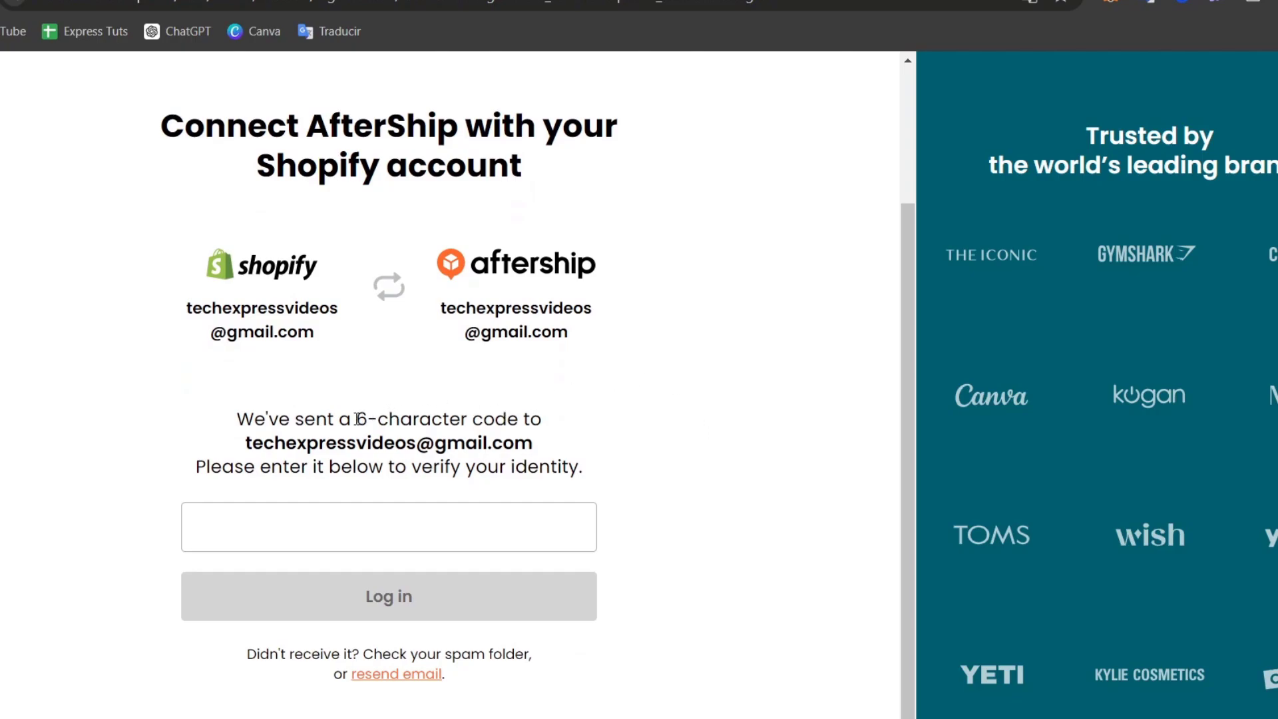
click(388, 526)
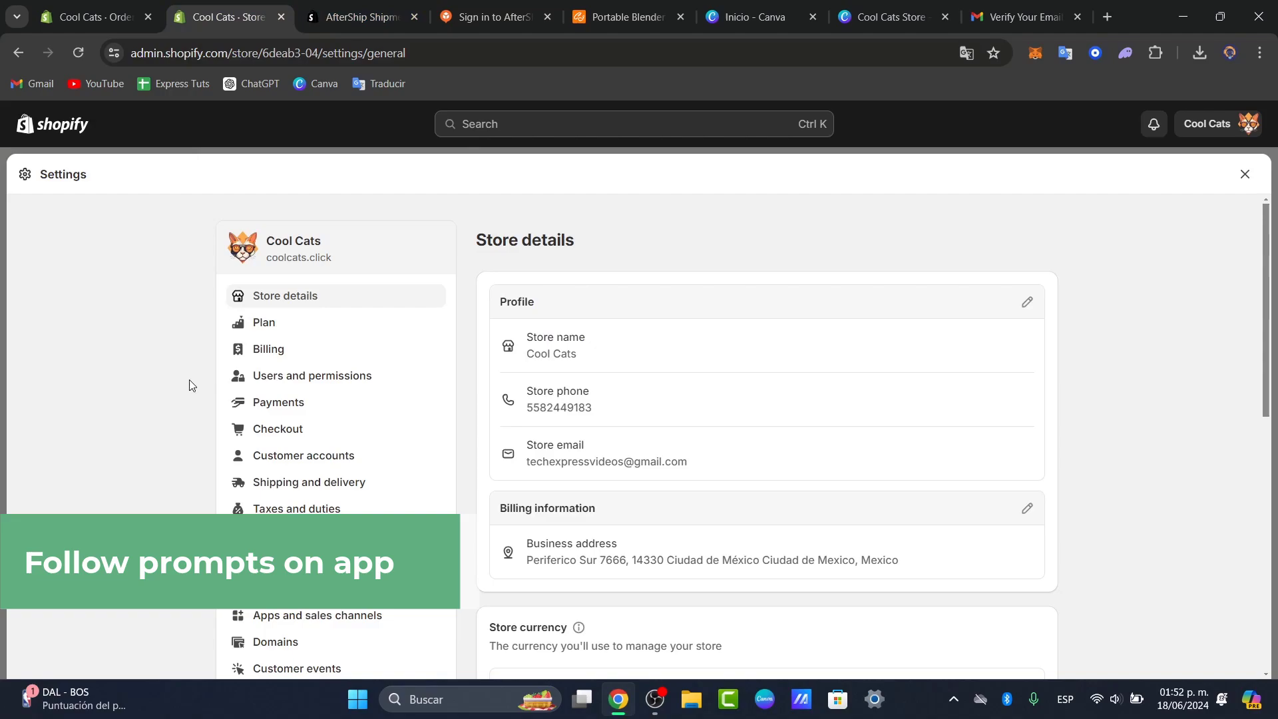
mouse_move(301, 640)
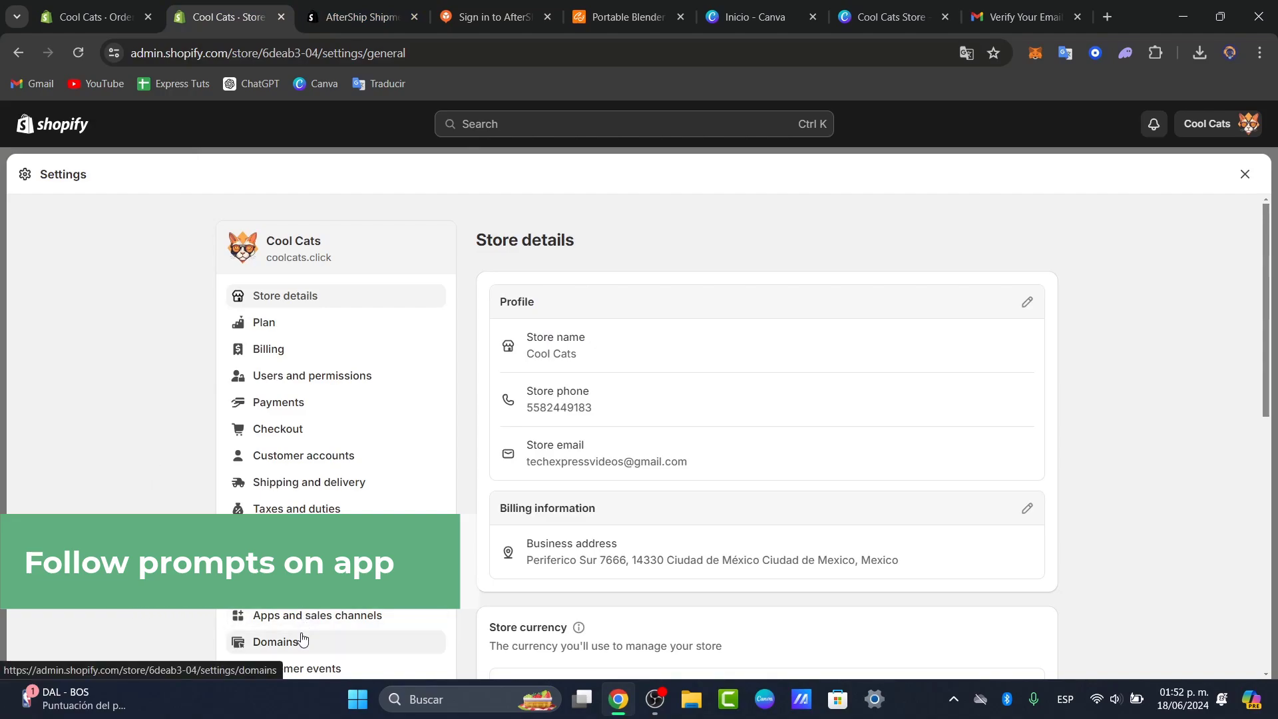
click(275, 641)
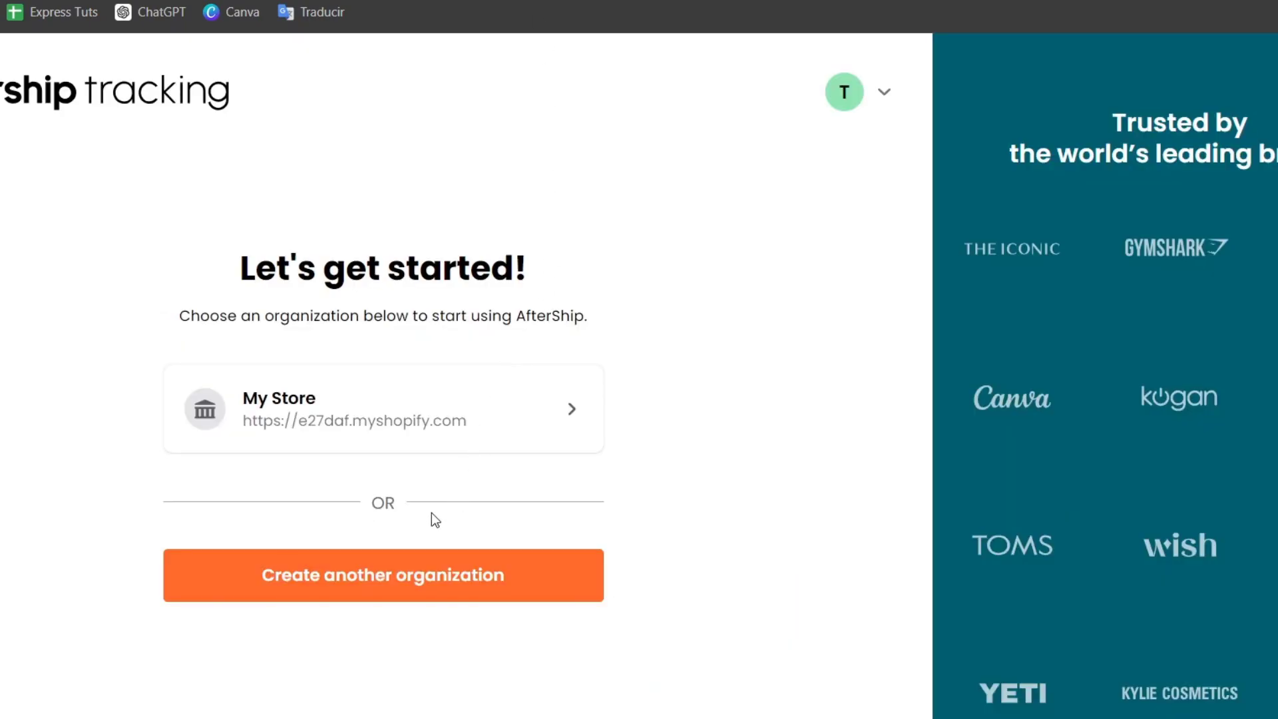
Create another AfterShip organization and dismiss the Welcome to AfterShip Tracking dialog
click(382, 575)
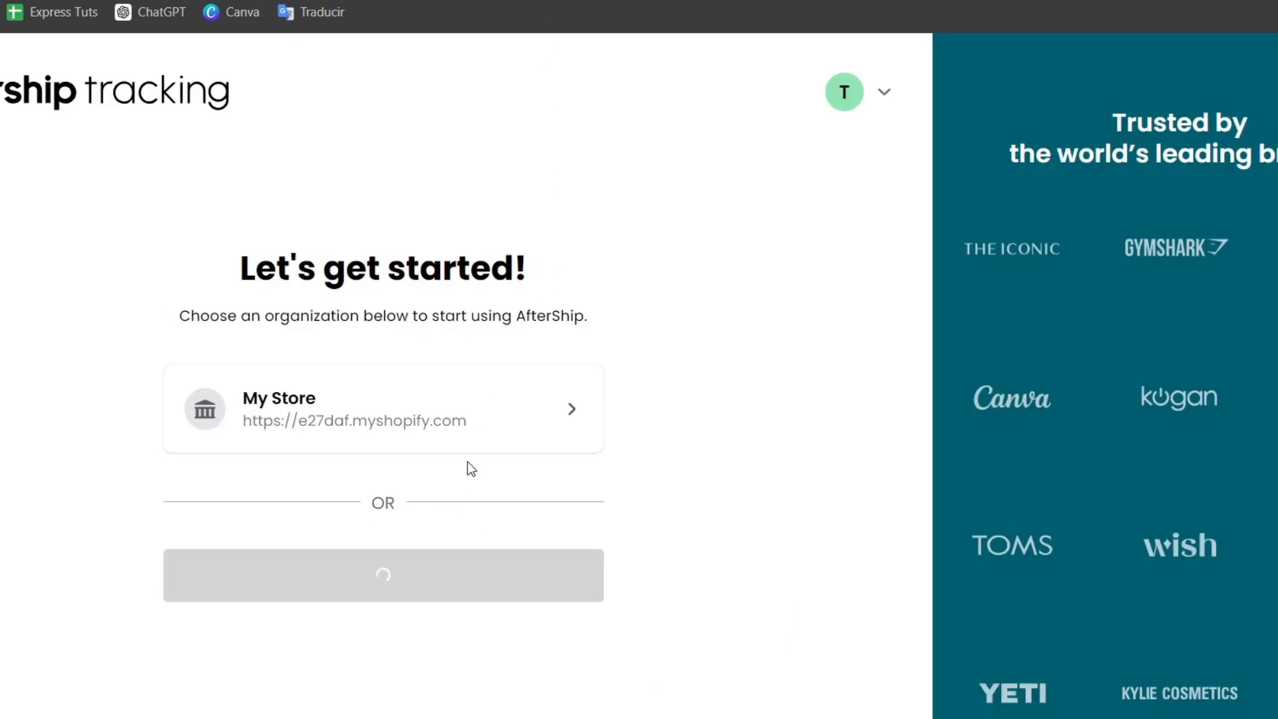
click(382, 408)
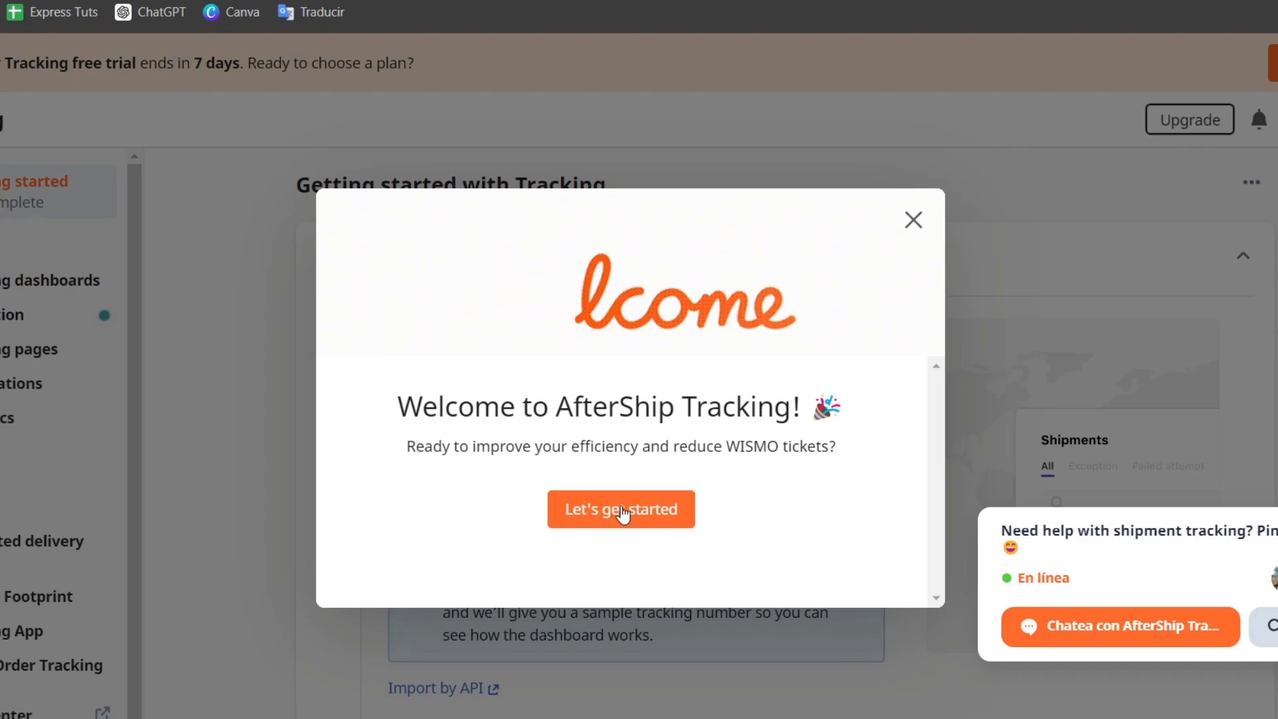
click(620, 509)
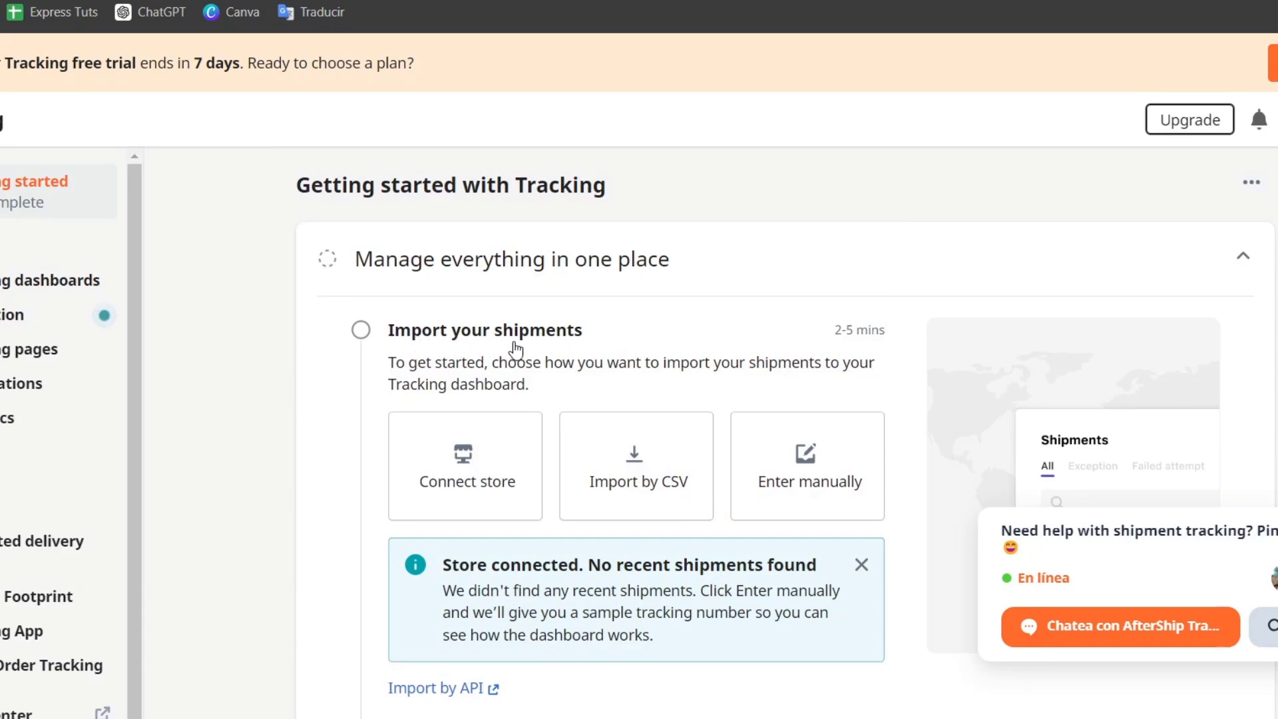
Read the Import your shipments instructions and scroll through the dashboard stats
drag(526, 362, 680, 362)
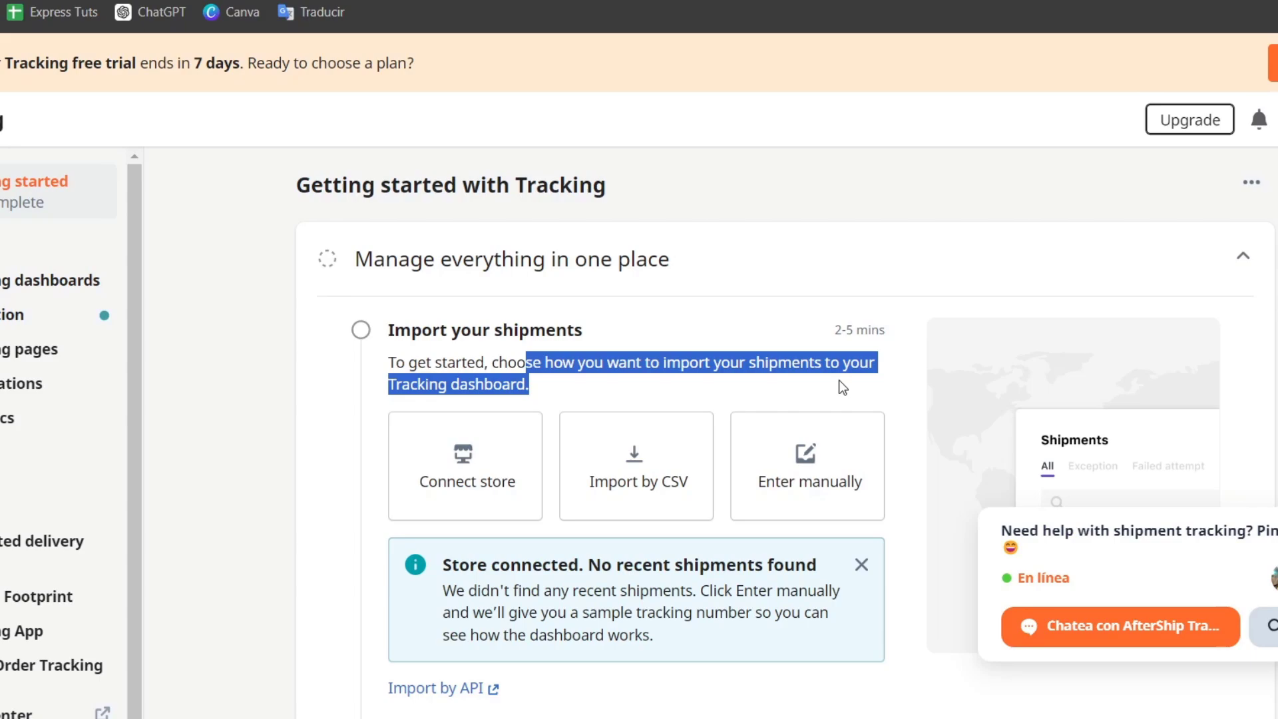
scroll(down, 3)
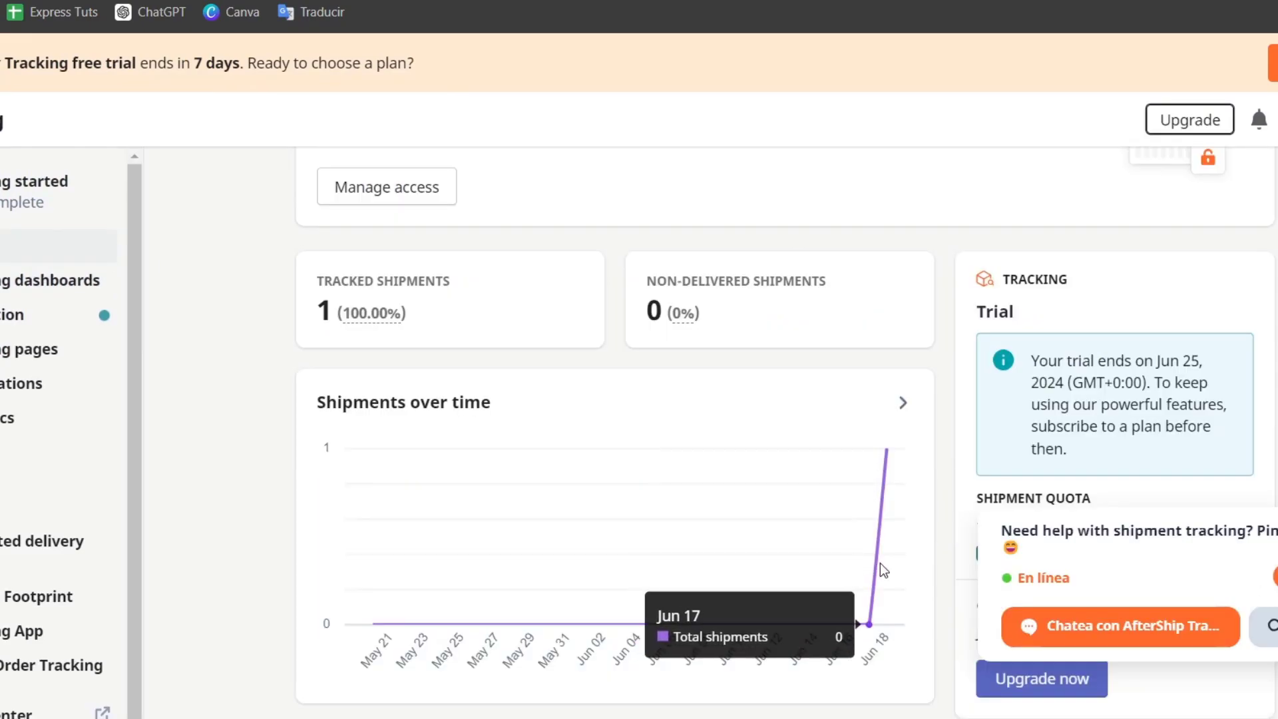
scroll(up, 3)
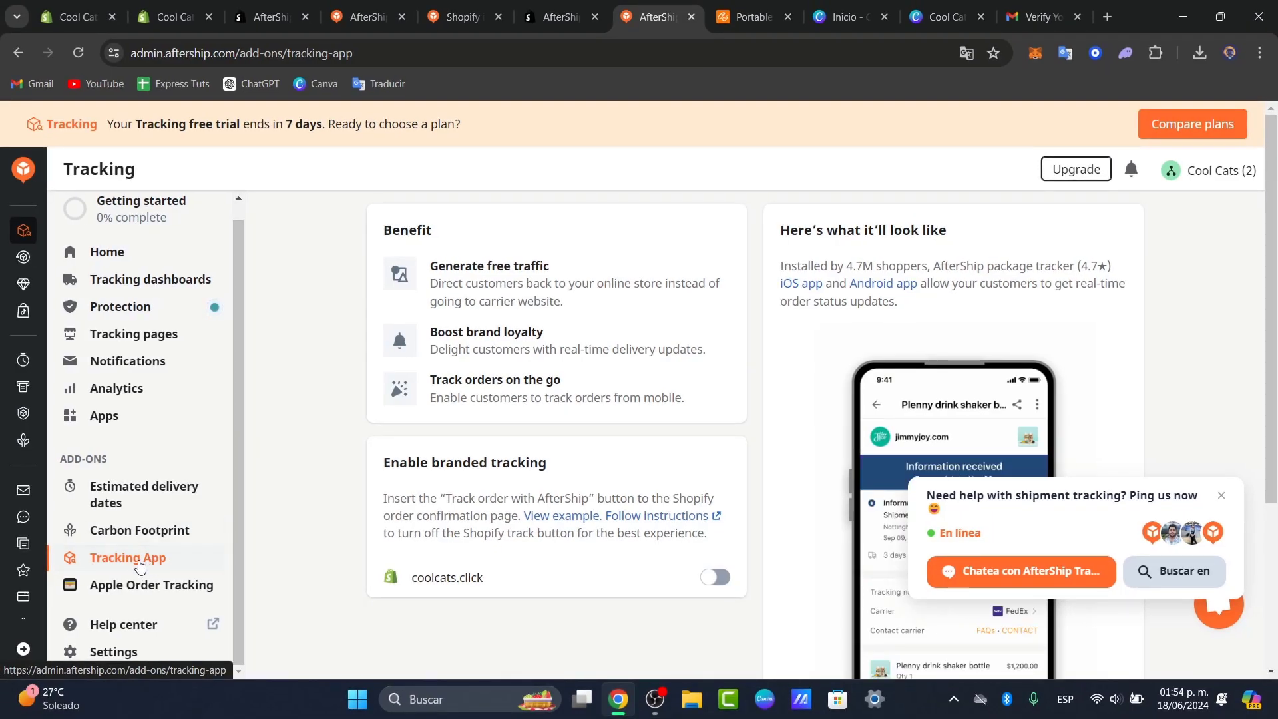
Open the Tracking App add-on and try enabling branded tracking for coolcats.click
click(715, 577)
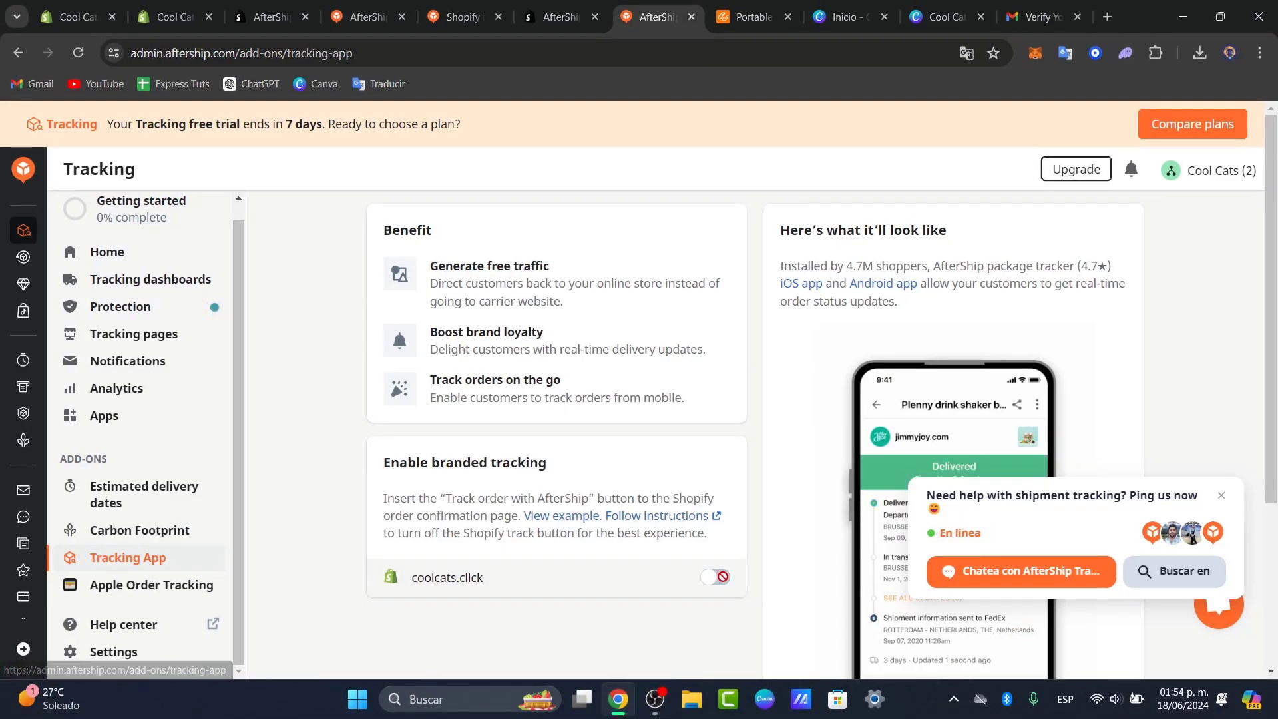
click(715, 577)
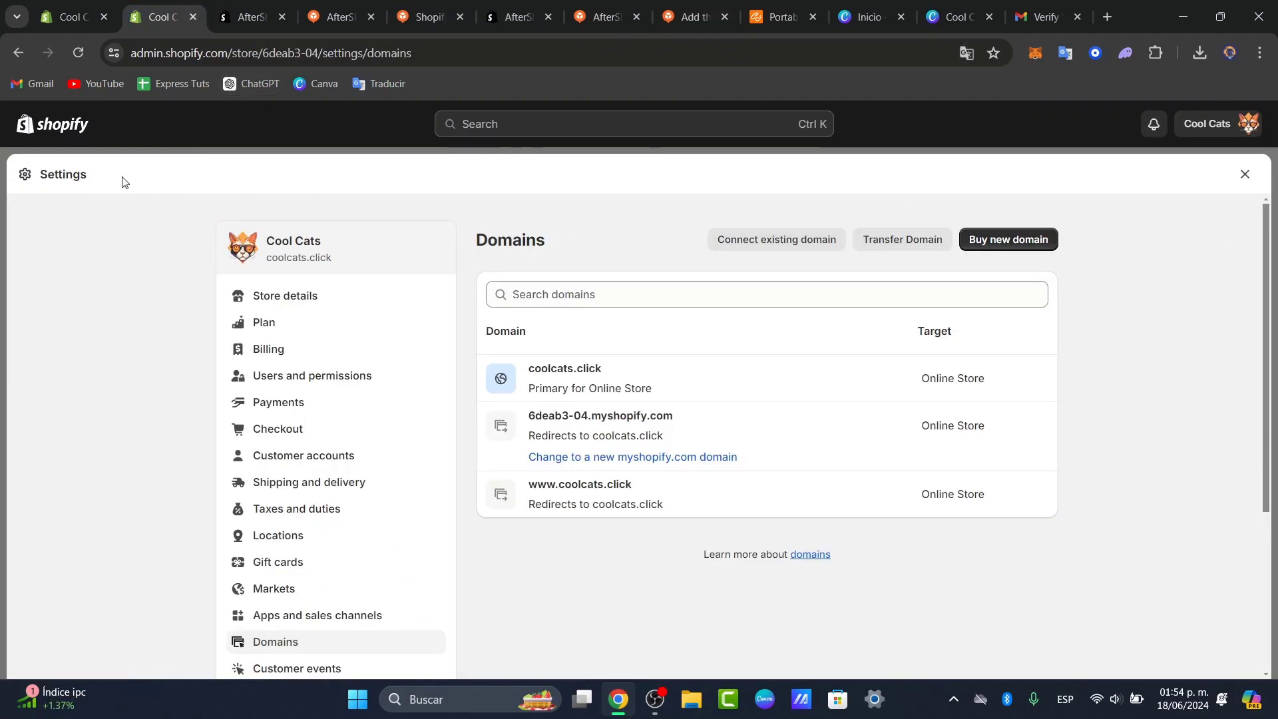
scroll(down, 3)
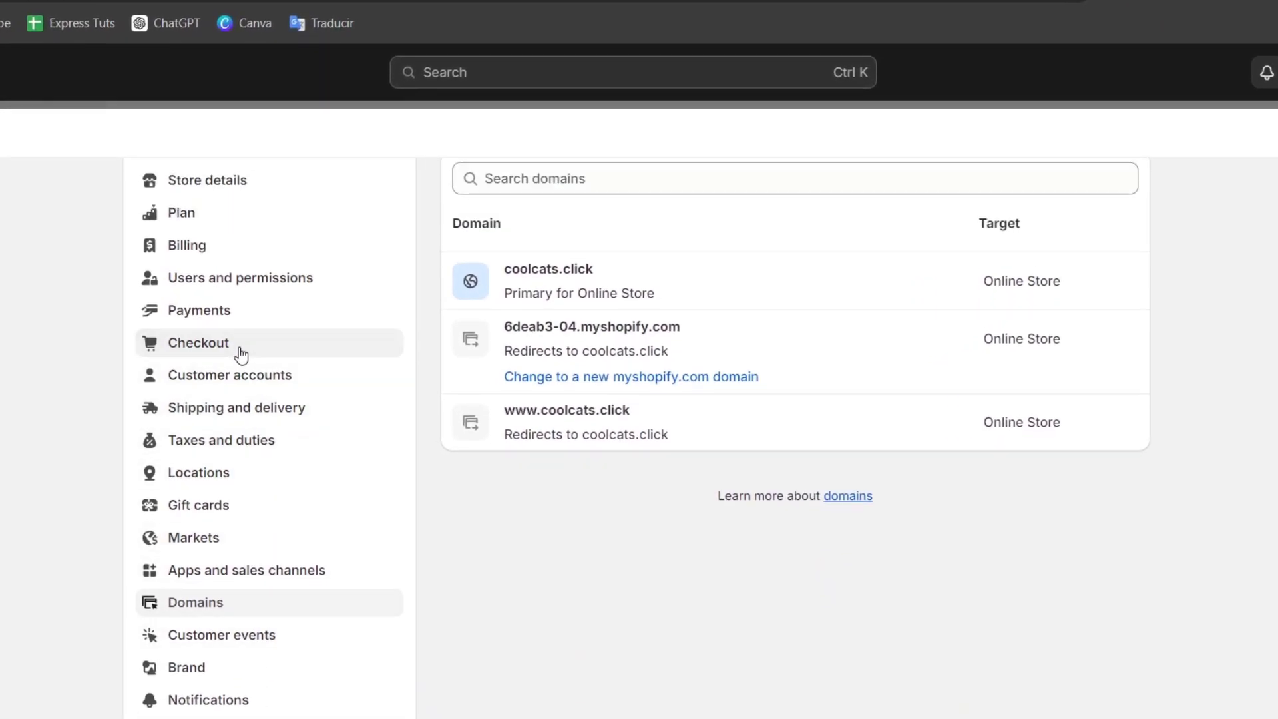
Review Shopify's Checkout settings down to the customer contact and order status options
click(197, 342)
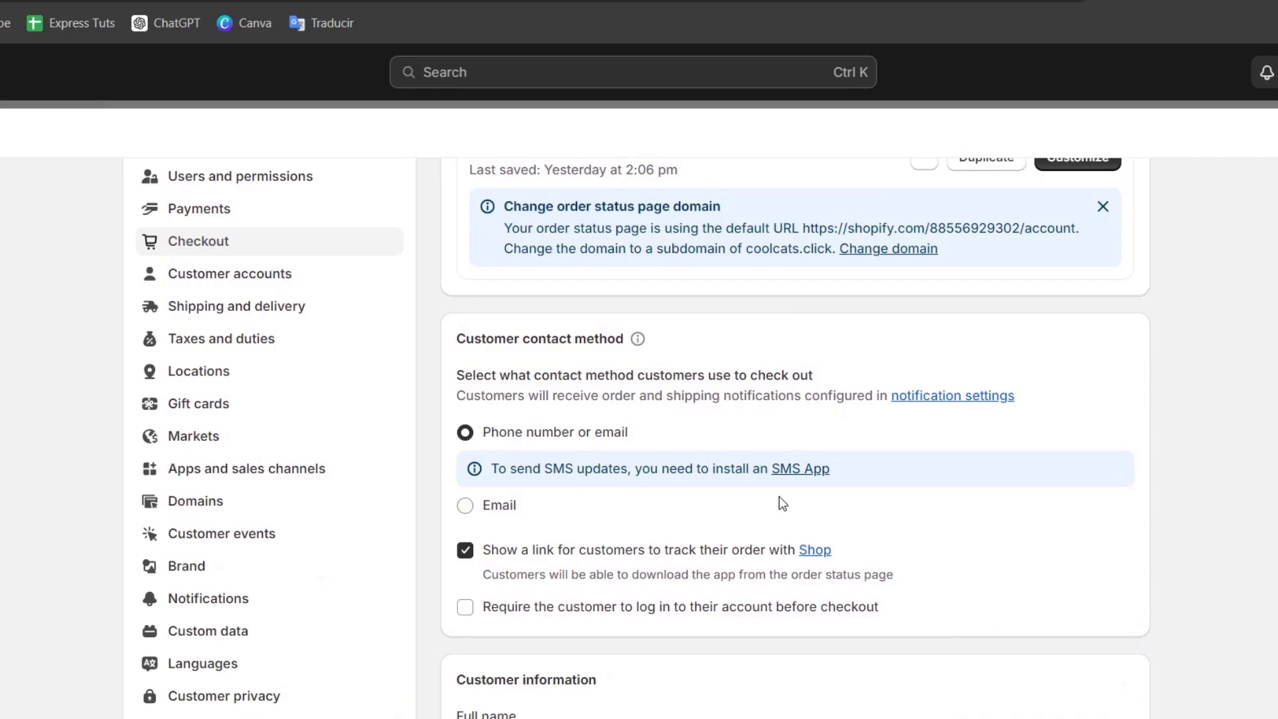
scroll(down, 3)
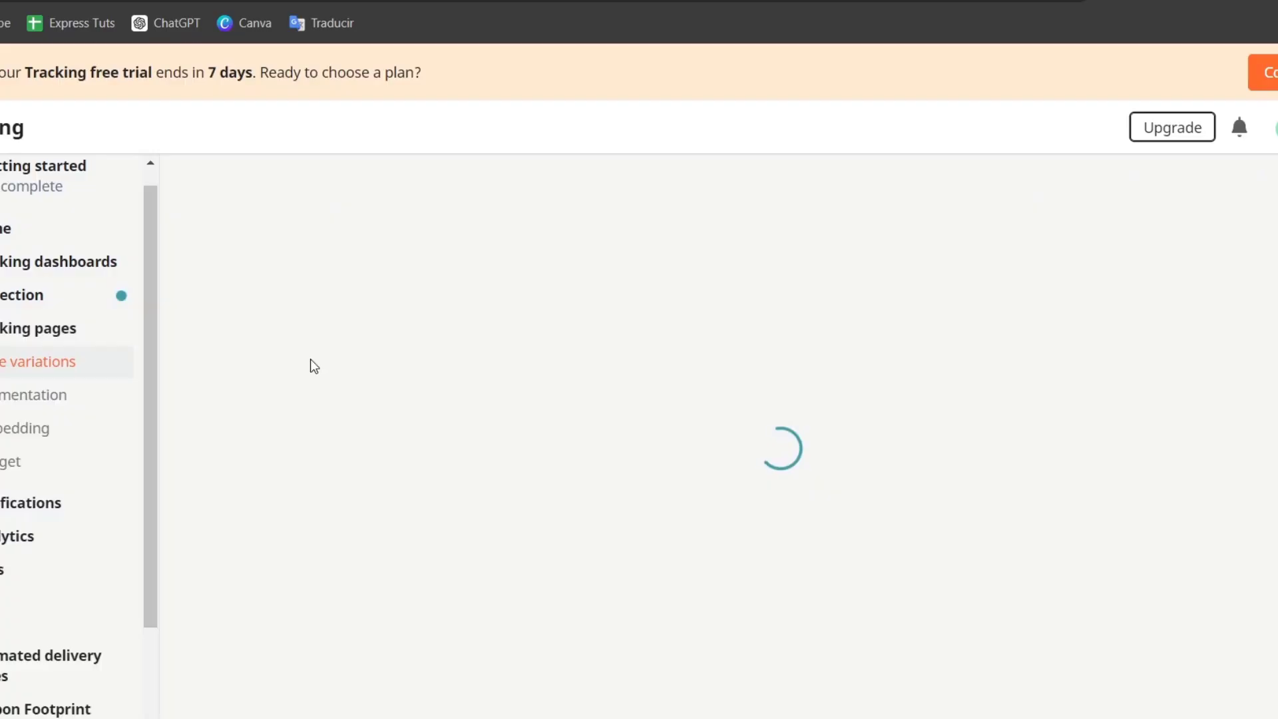
Copy the tracking page iframe code from AfterShip's Embedding options
click(40, 328)
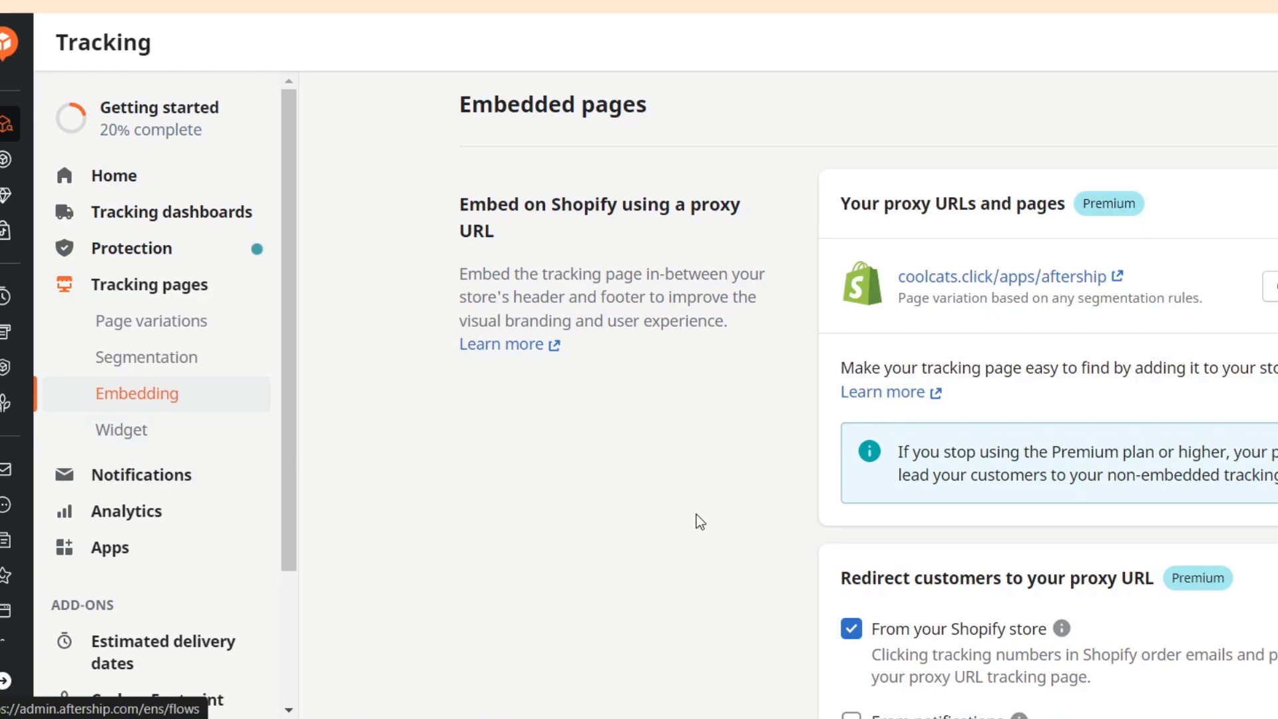
scroll(down, 3)
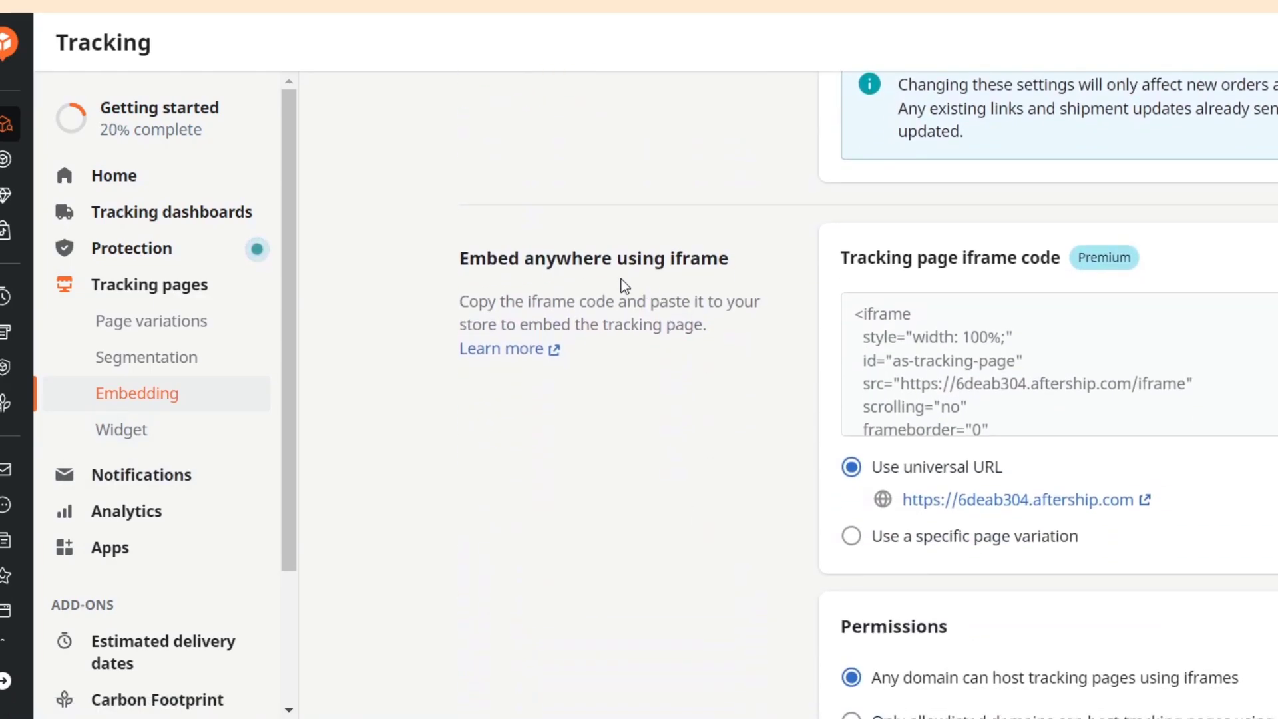
mouse_move(1023, 271)
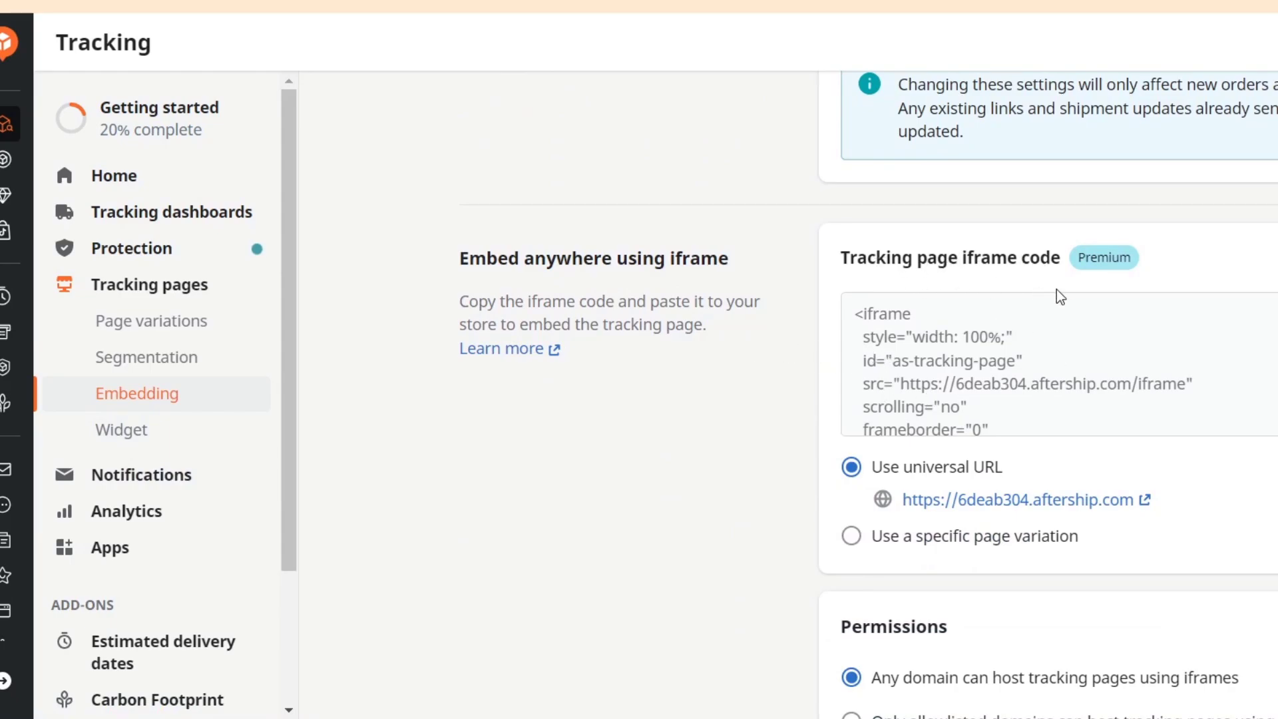
scroll(down, 3)
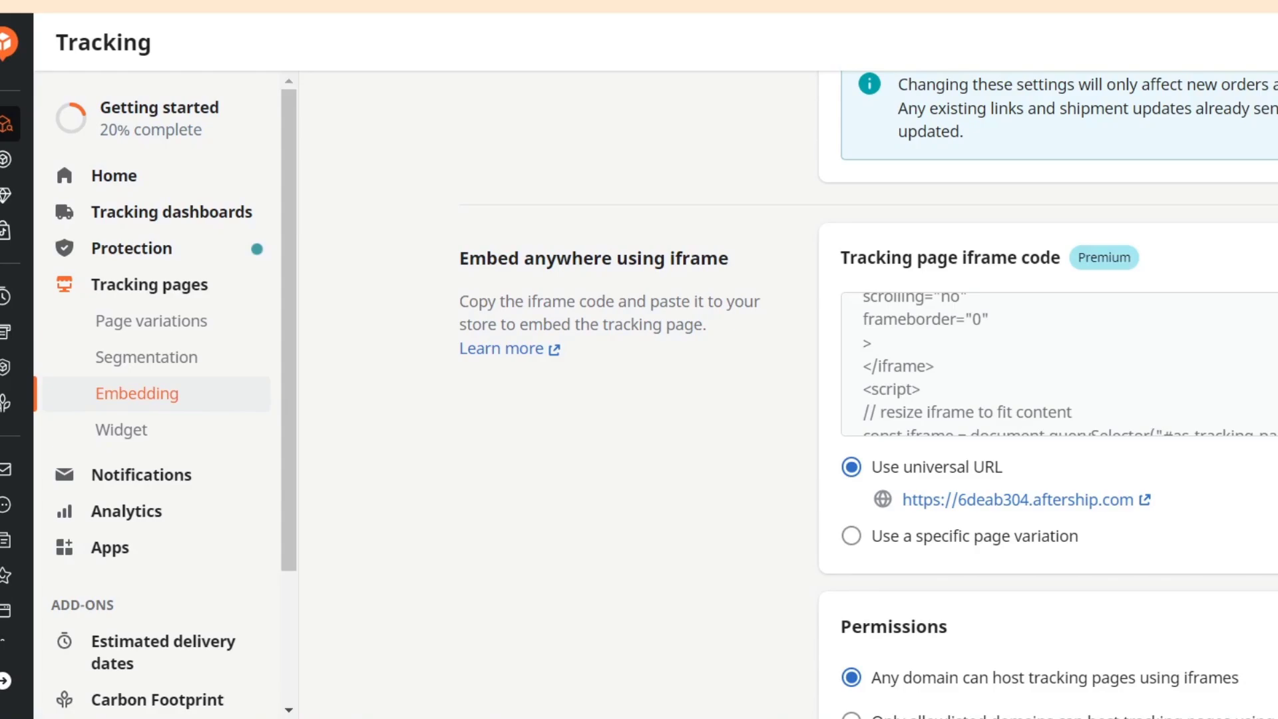
click(1046, 255)
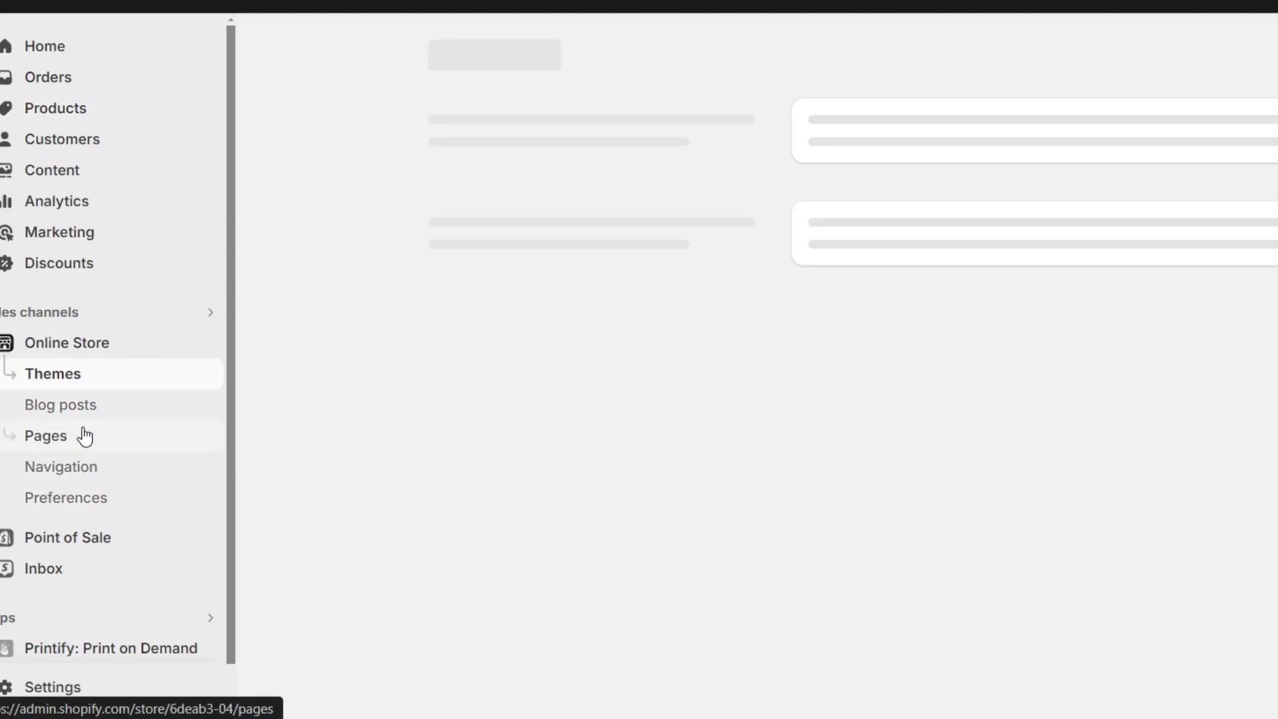
Add a new online store page titled 'Track your order'
click(47, 435)
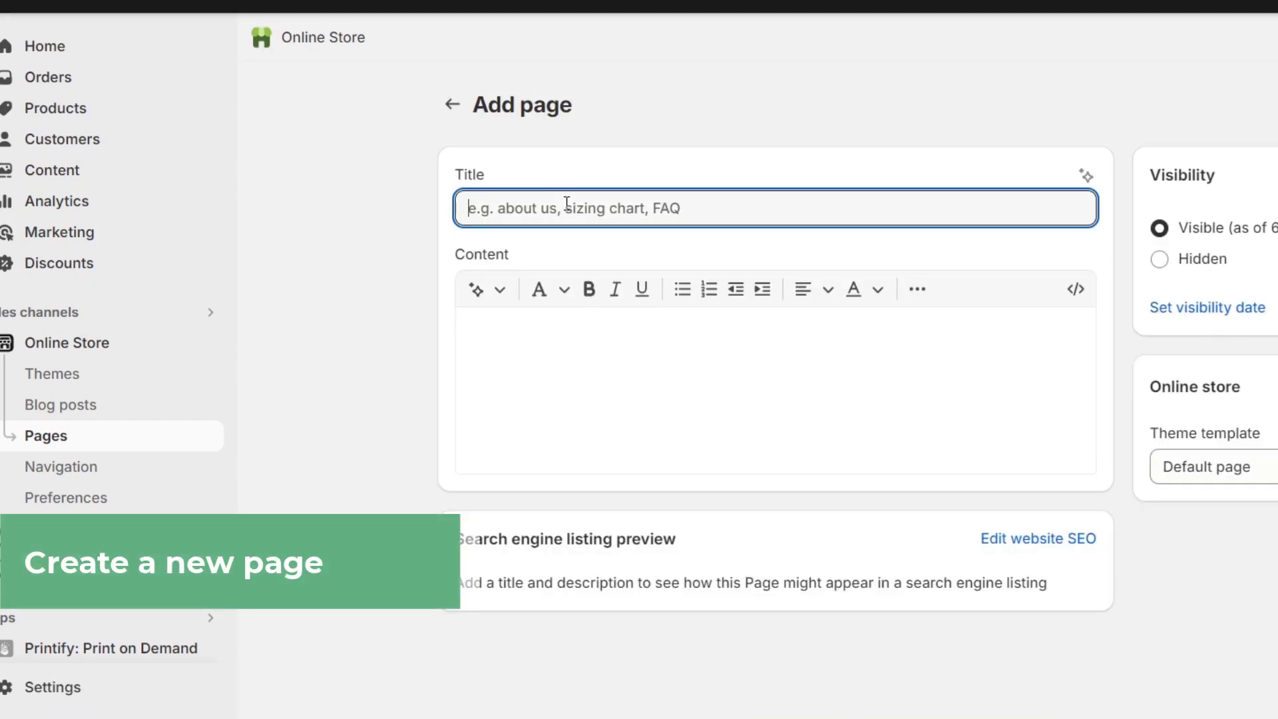
text(Tr)
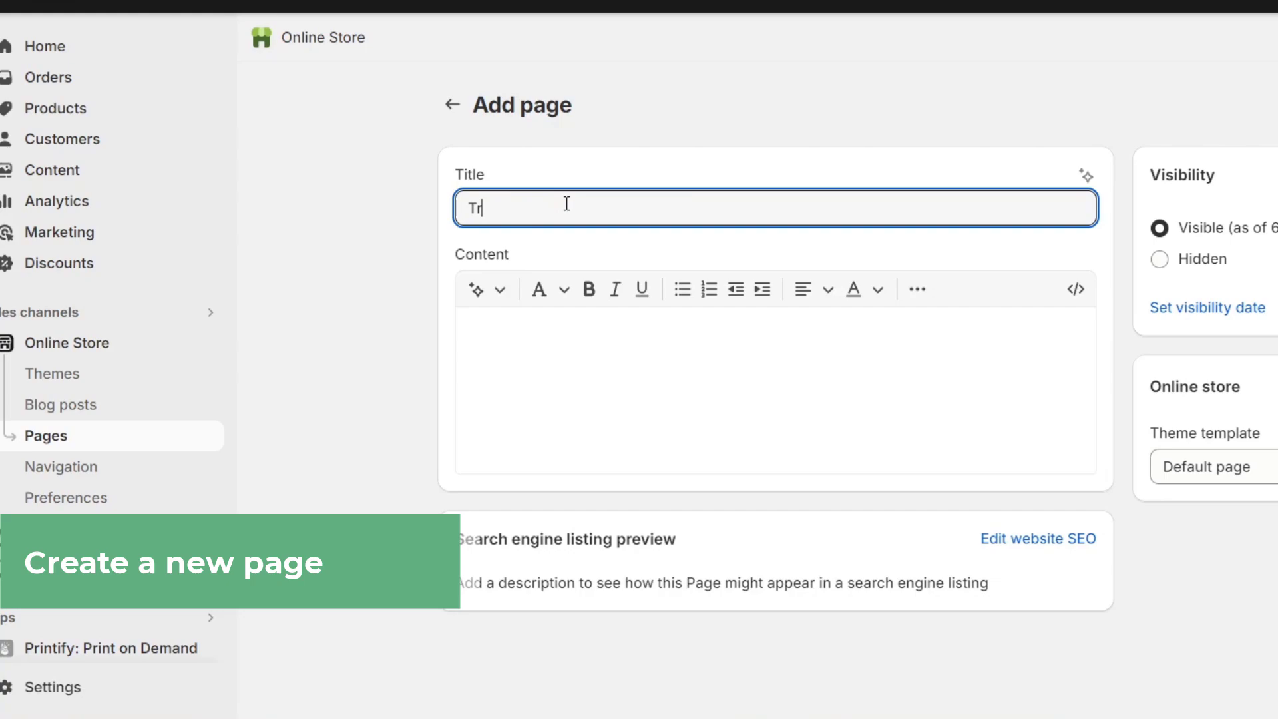
text(Track your order)
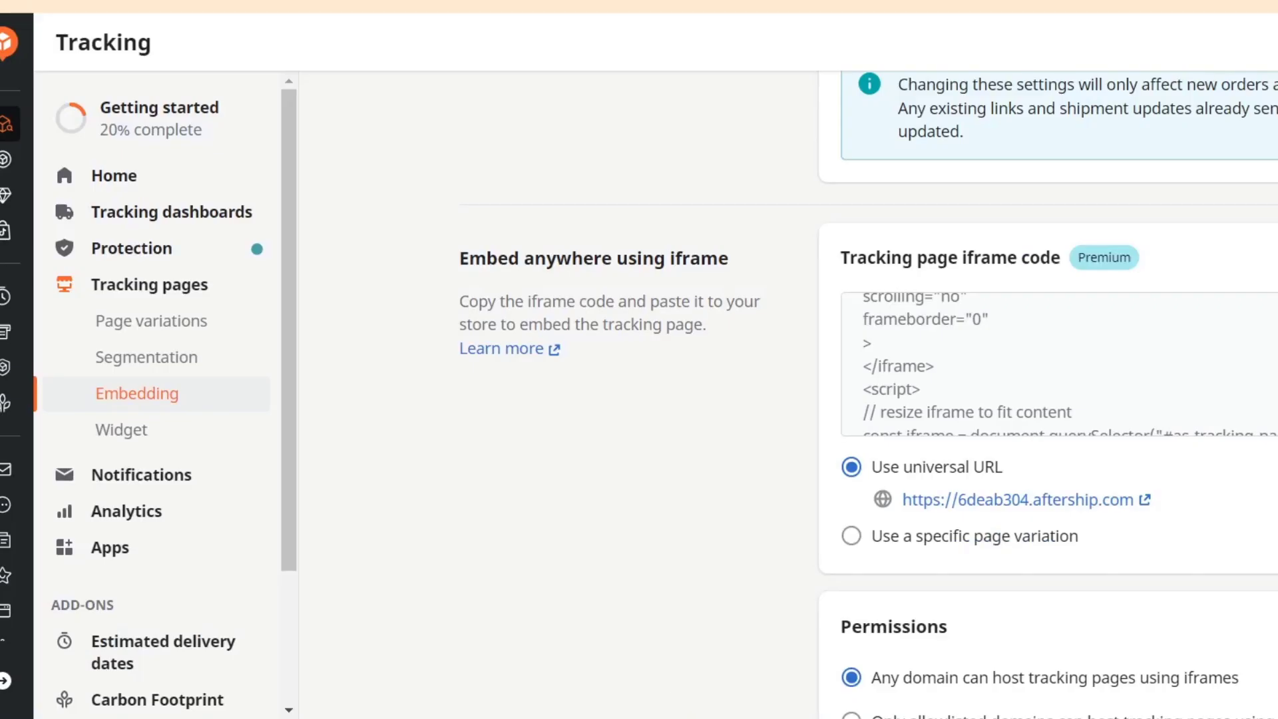
Make the order lookup widget's Track button large and centred, with its icon hidden
click(121, 430)
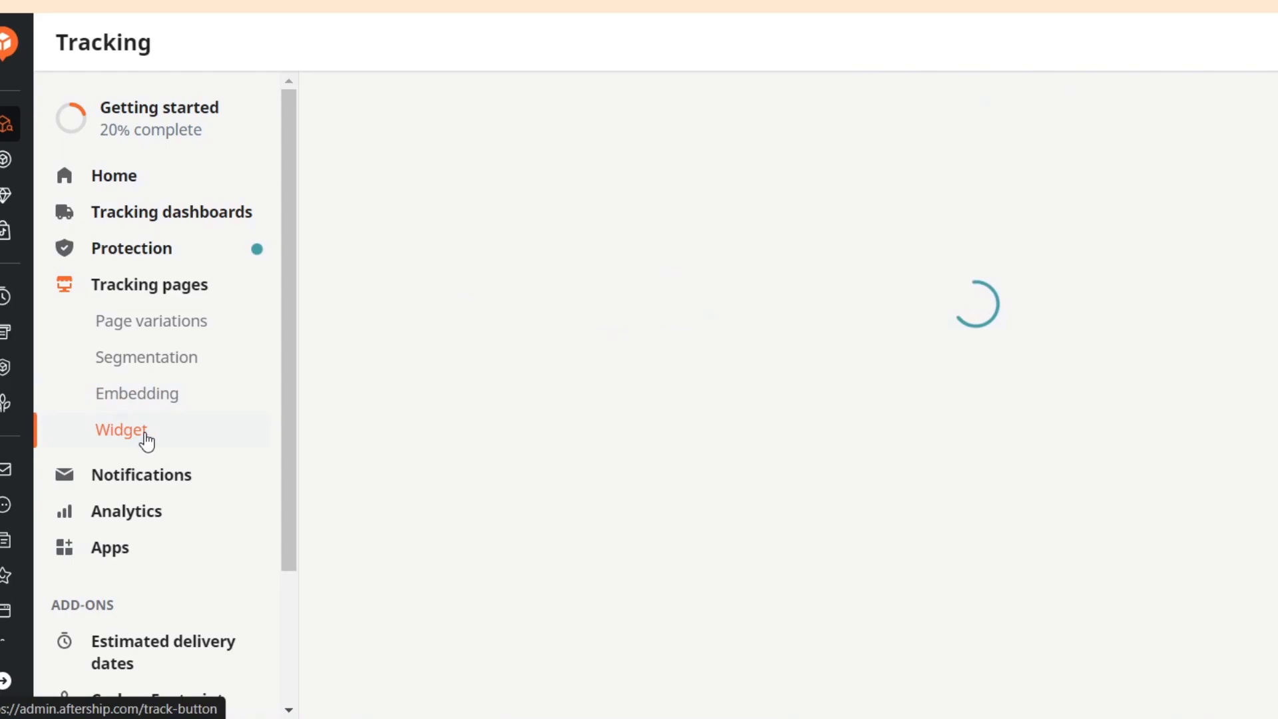
click(120, 429)
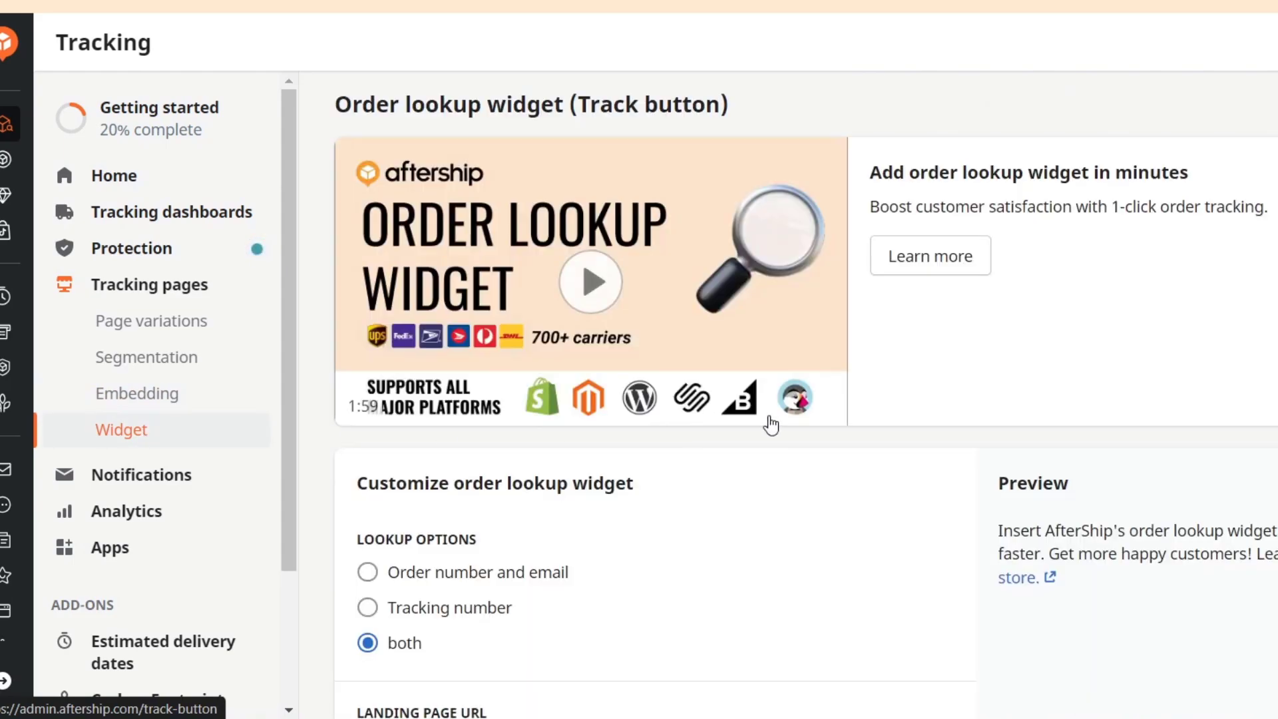
scroll(down, 3)
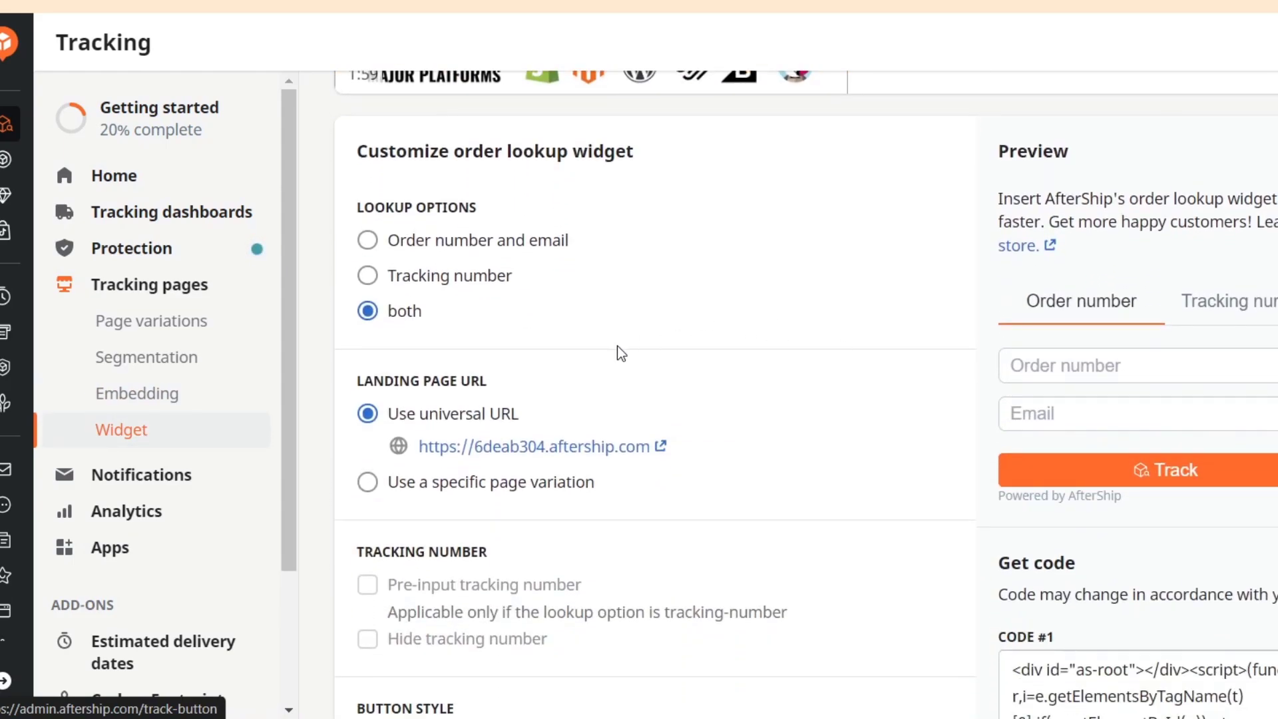
scroll(down, 3)
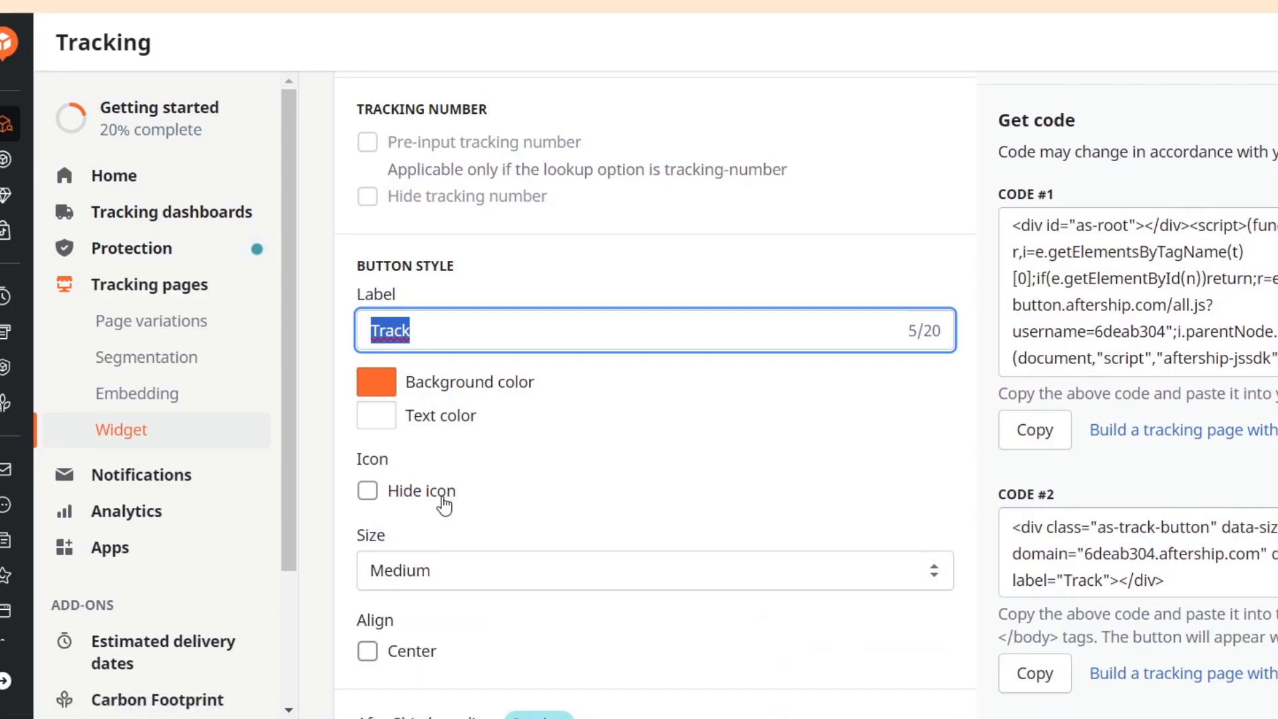
click(367, 490)
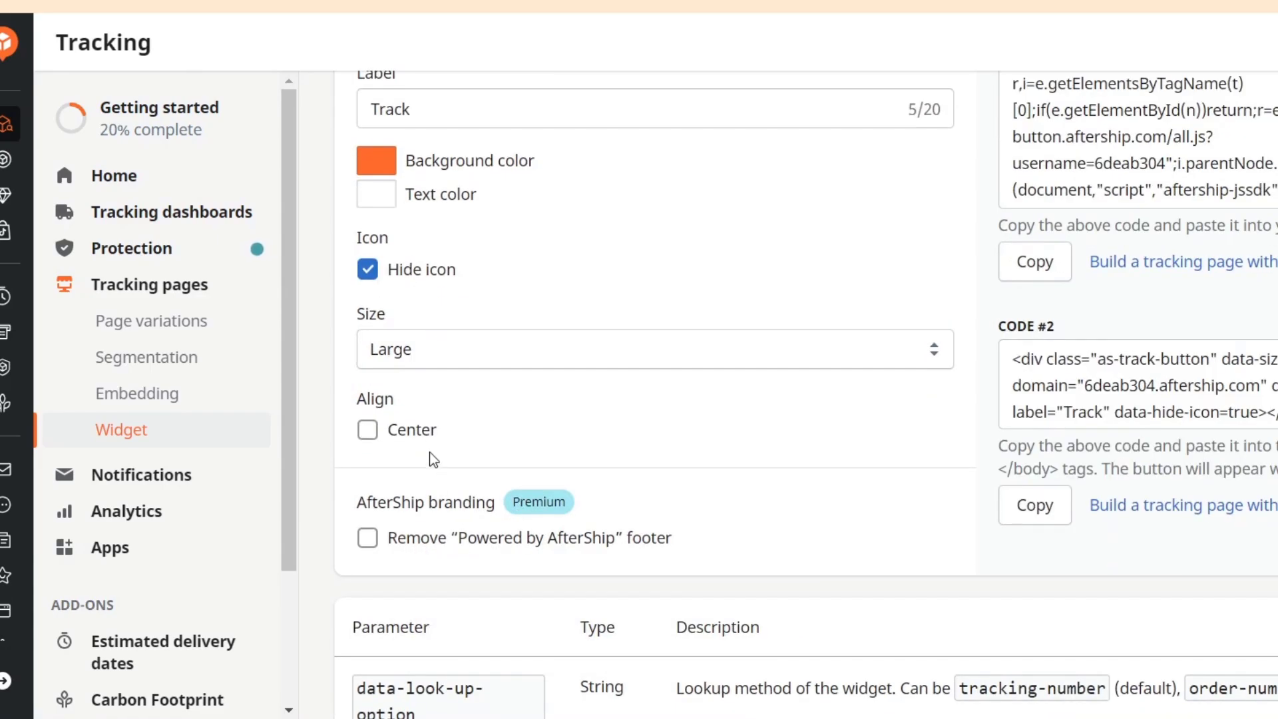
click(367, 429)
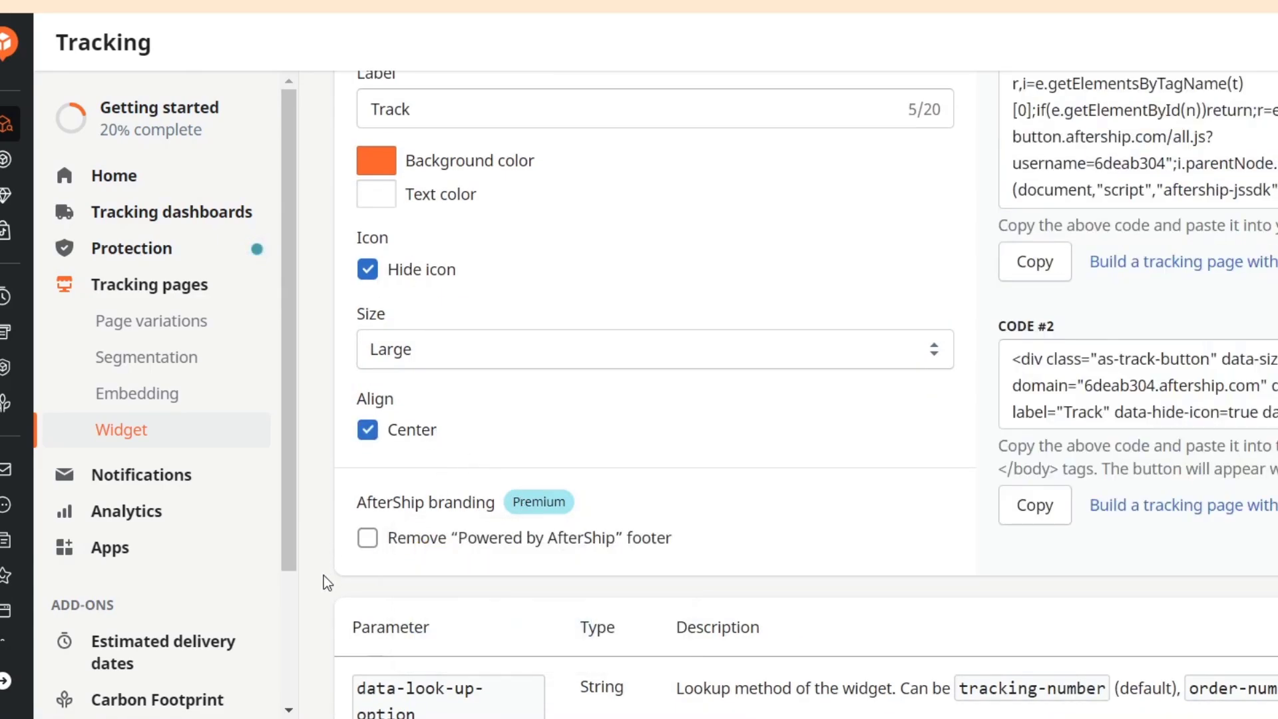
click(367, 537)
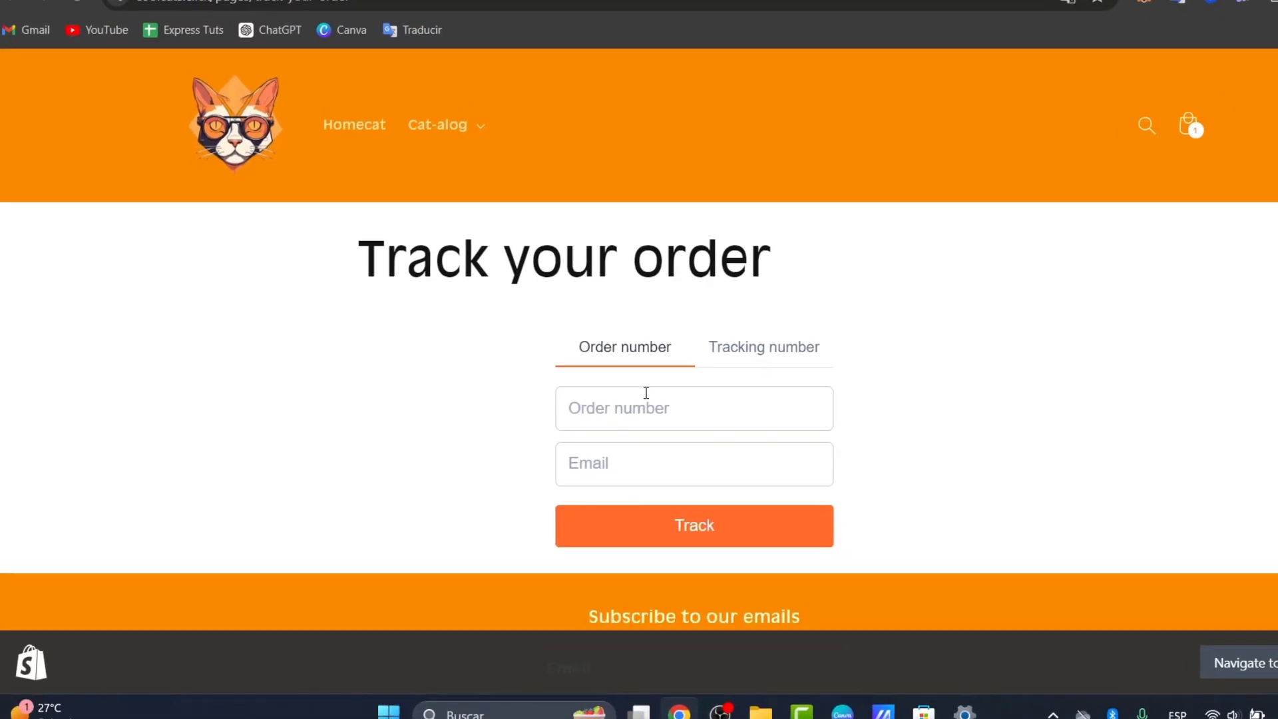
Test the live Track your order form's email and tracking-number lookup modes
click(694, 464)
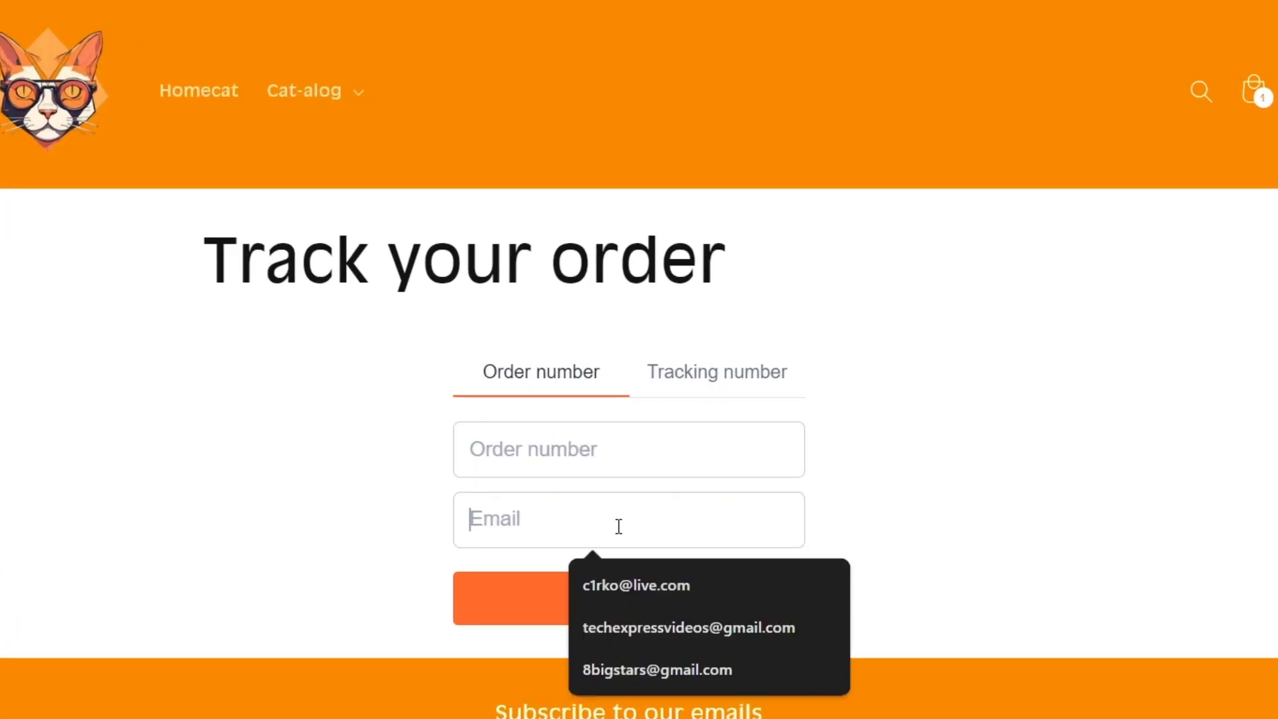
click(715, 371)
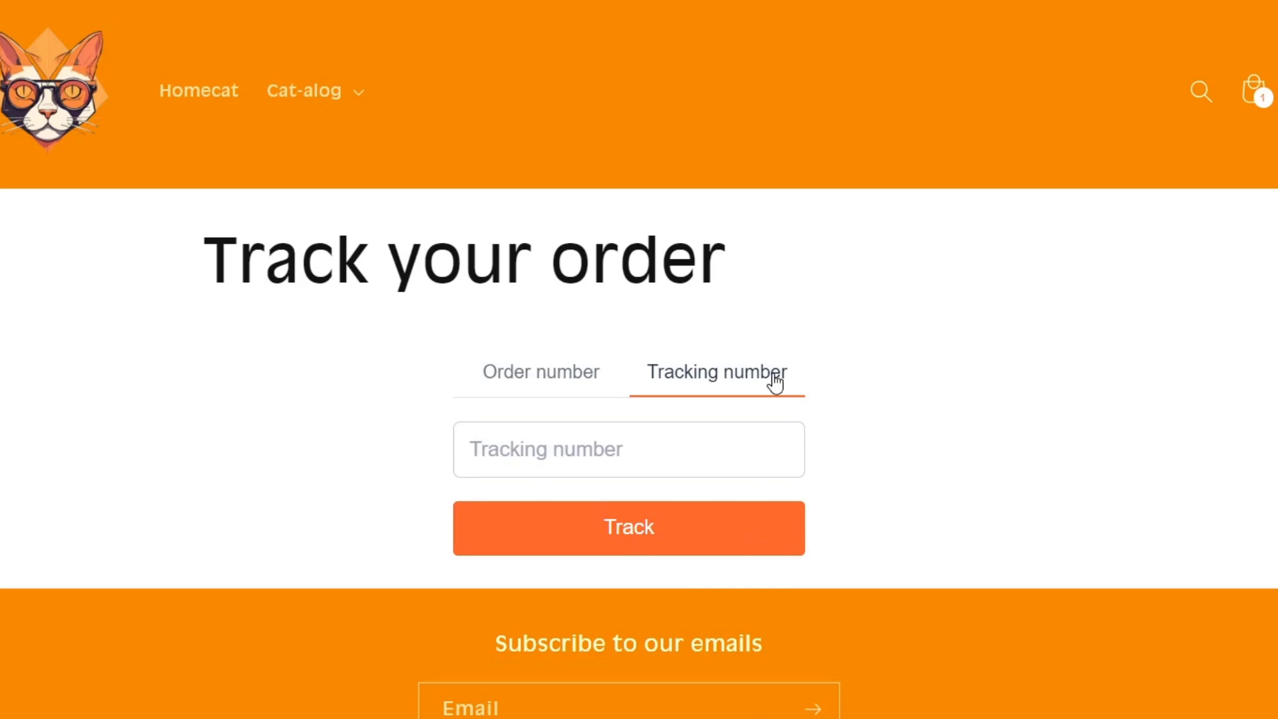
mouse_move(600, 110)
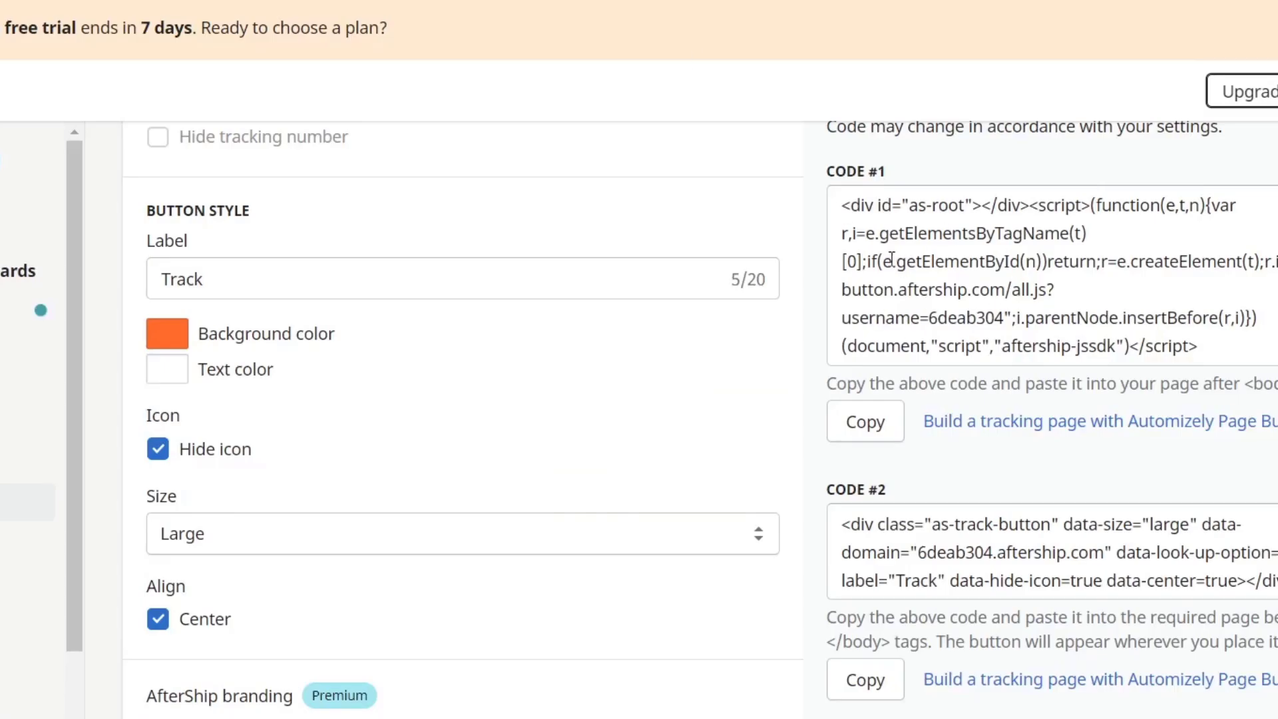
mouse_move(346, 155)
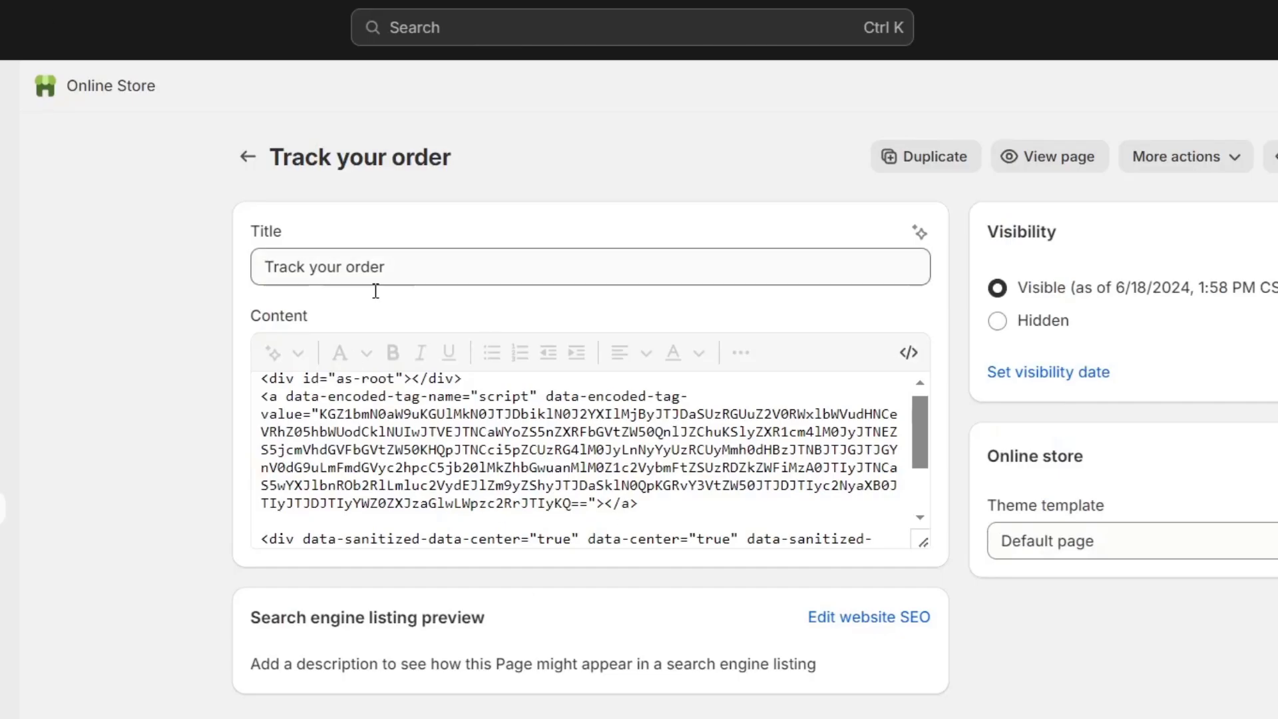
mouse_move(593, 178)
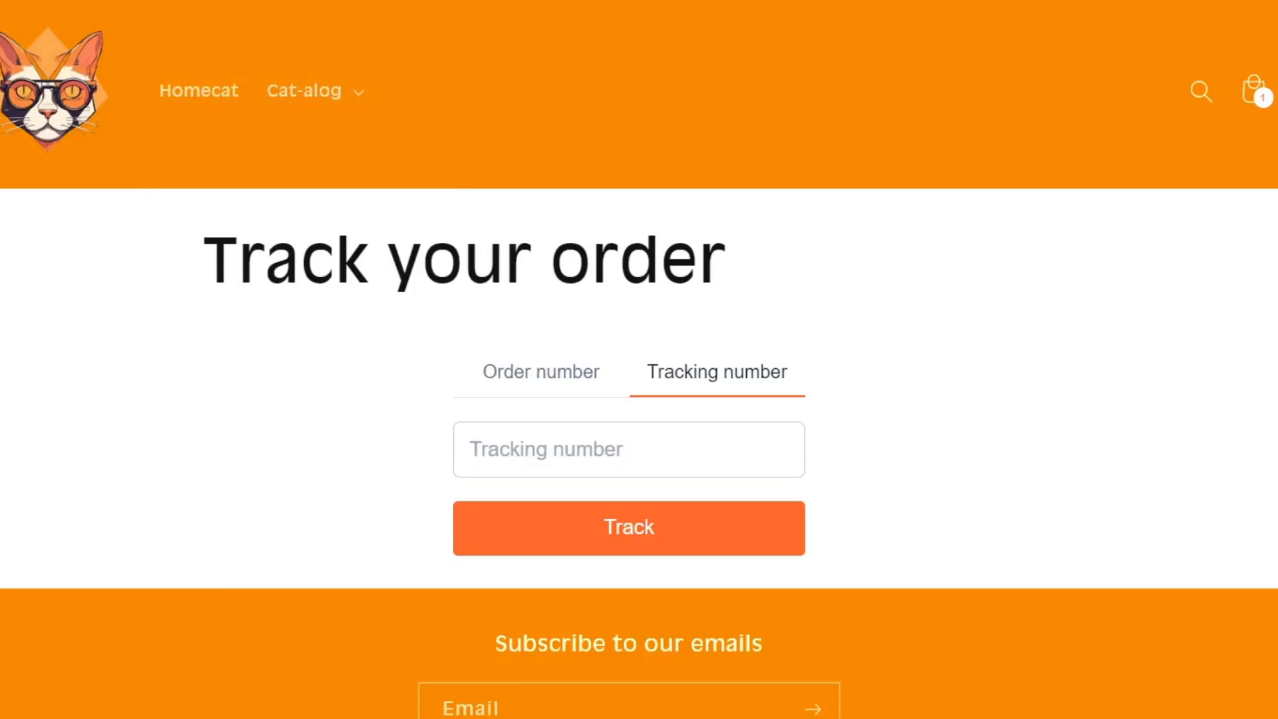
mouse_move(762, 410)
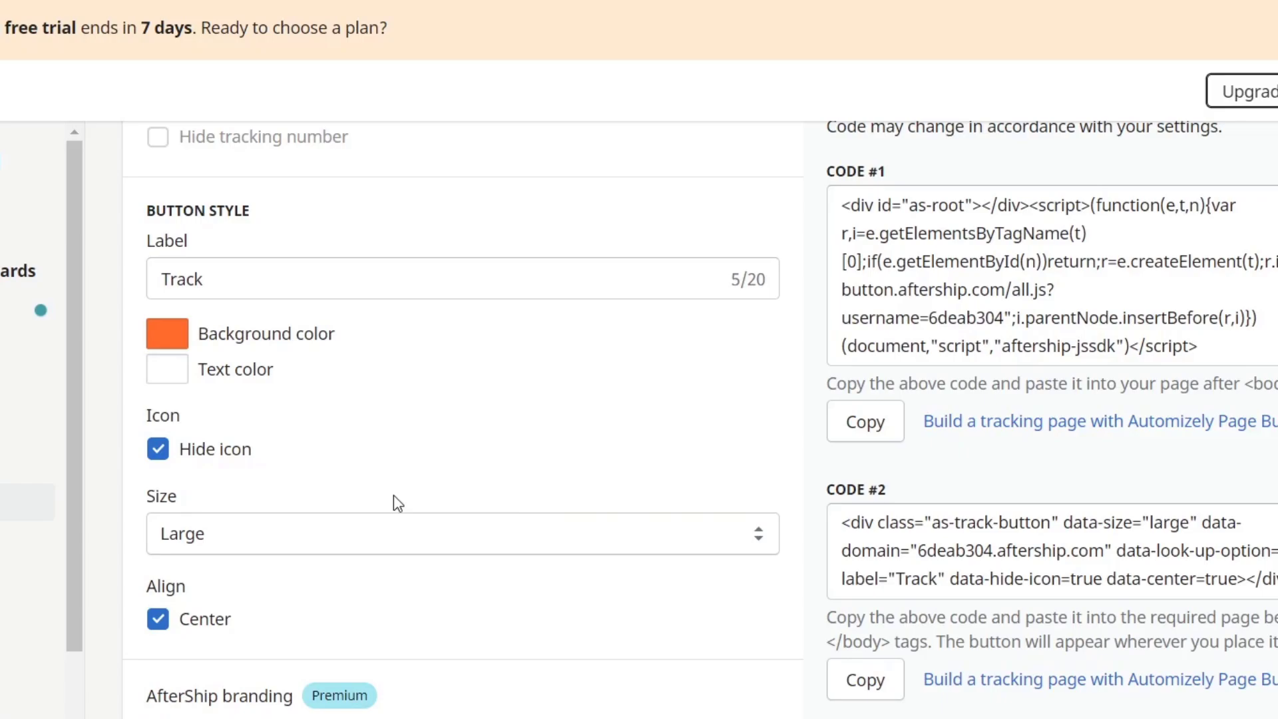
mouse_move(357, 450)
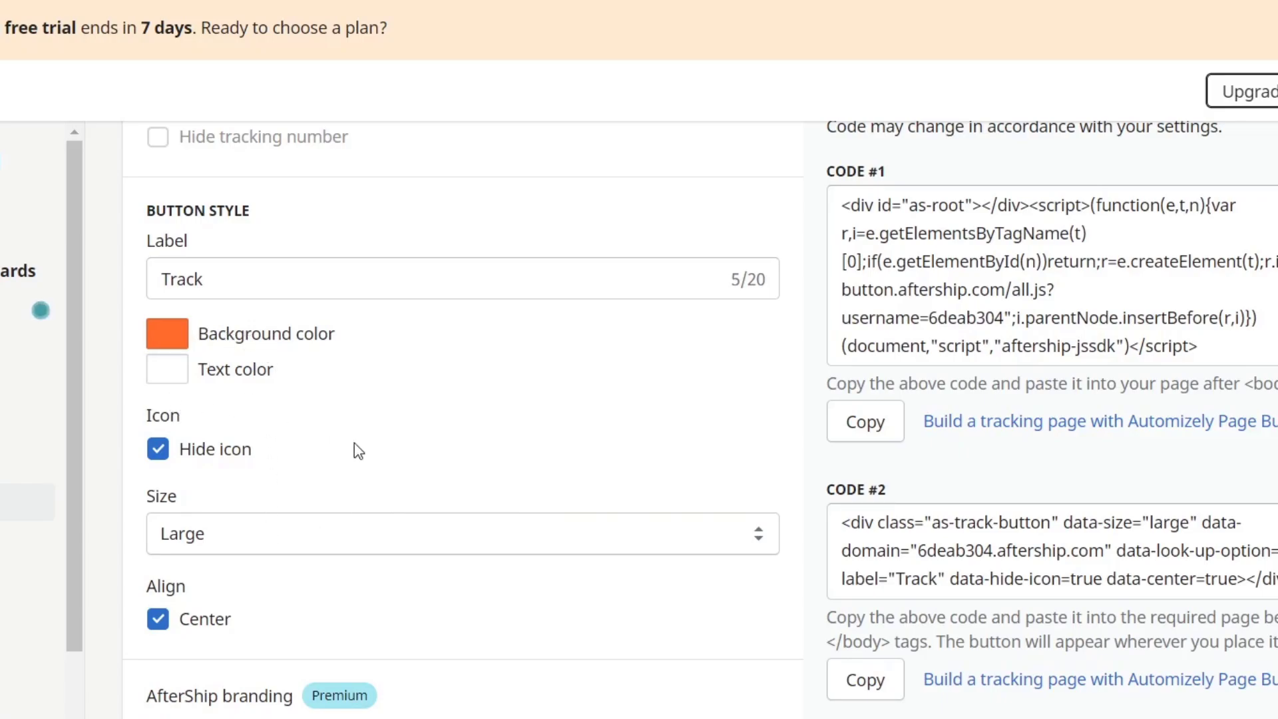
scroll(down, 3)
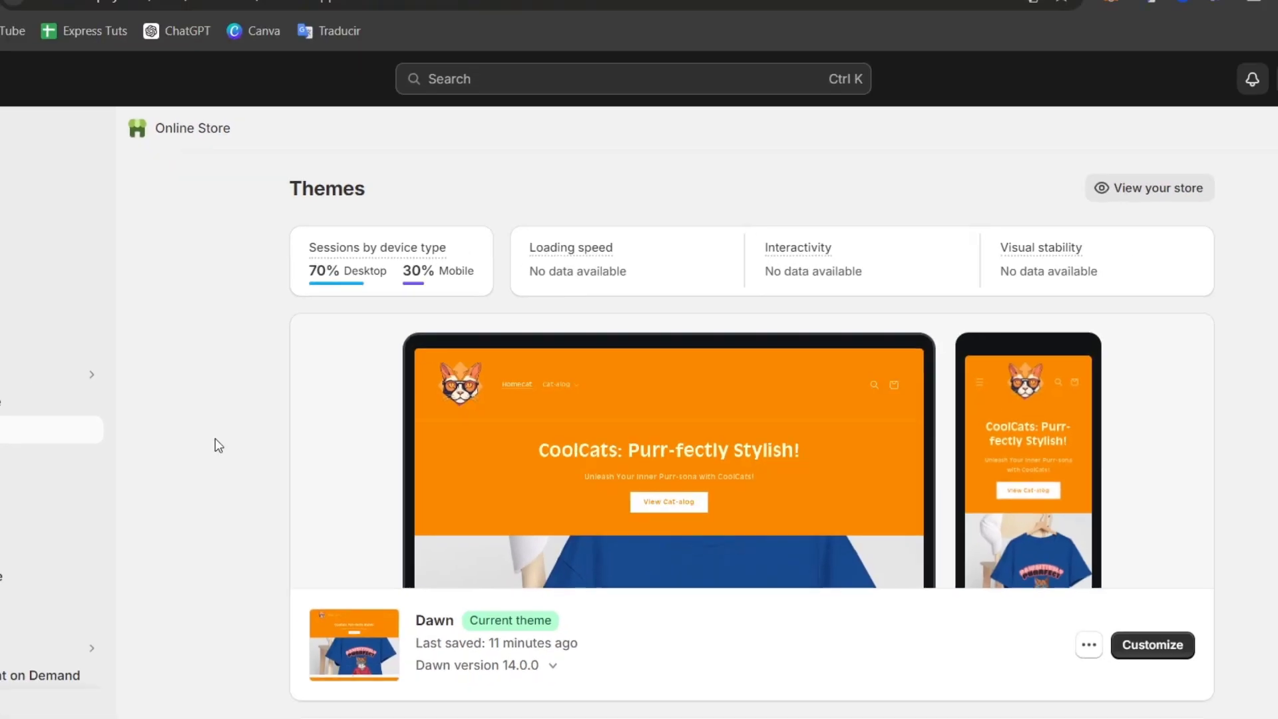
Add a 'Track my order' item linked to the tracking page and save the Main menu
click(70, 487)
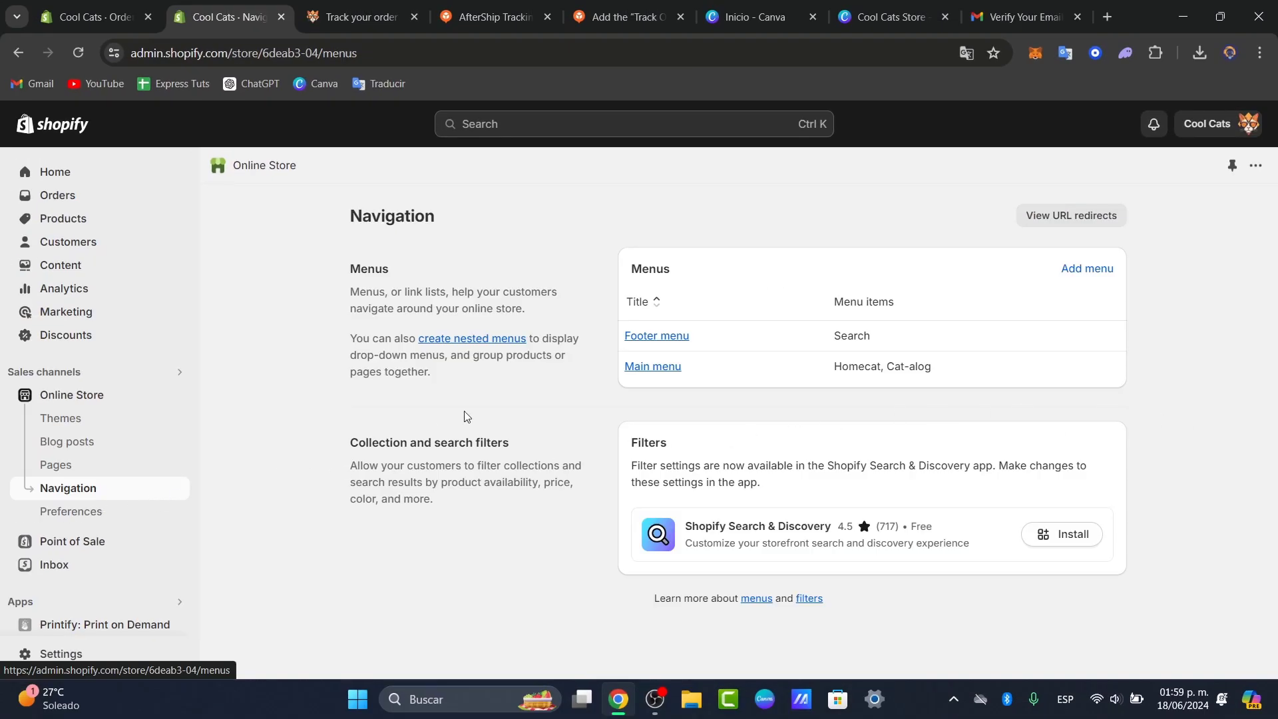
click(652, 365)
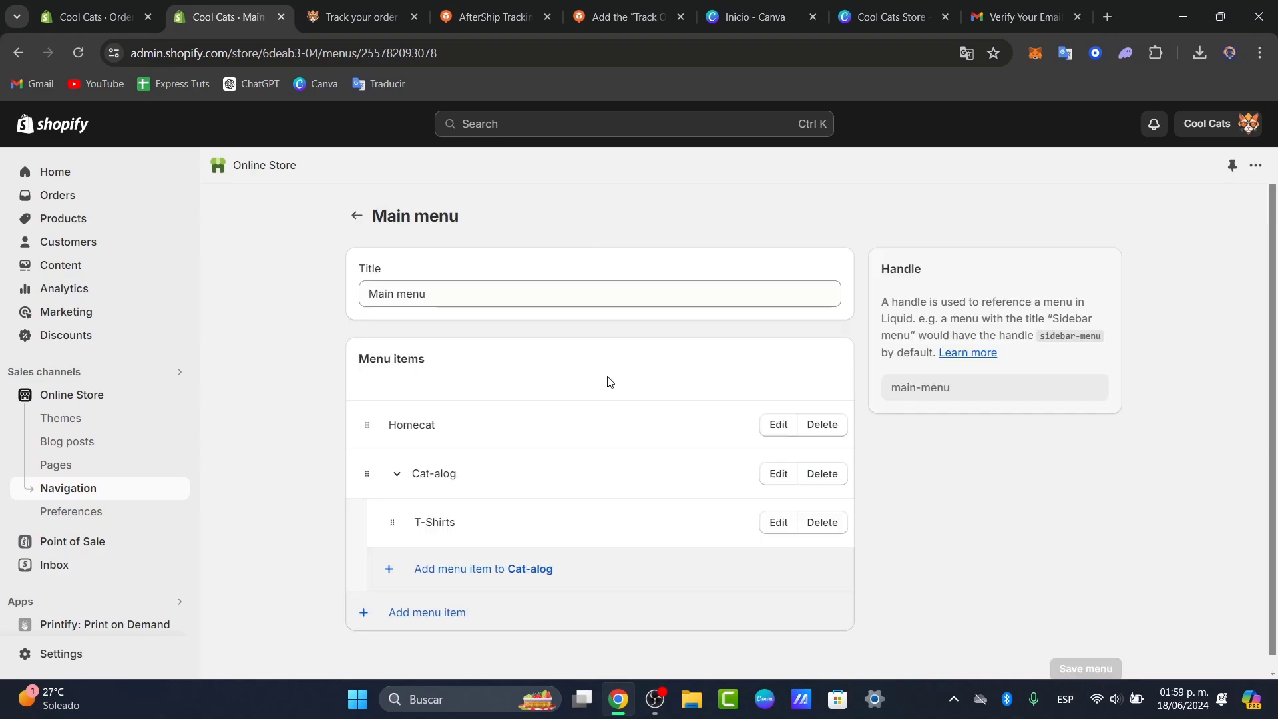
click(428, 612)
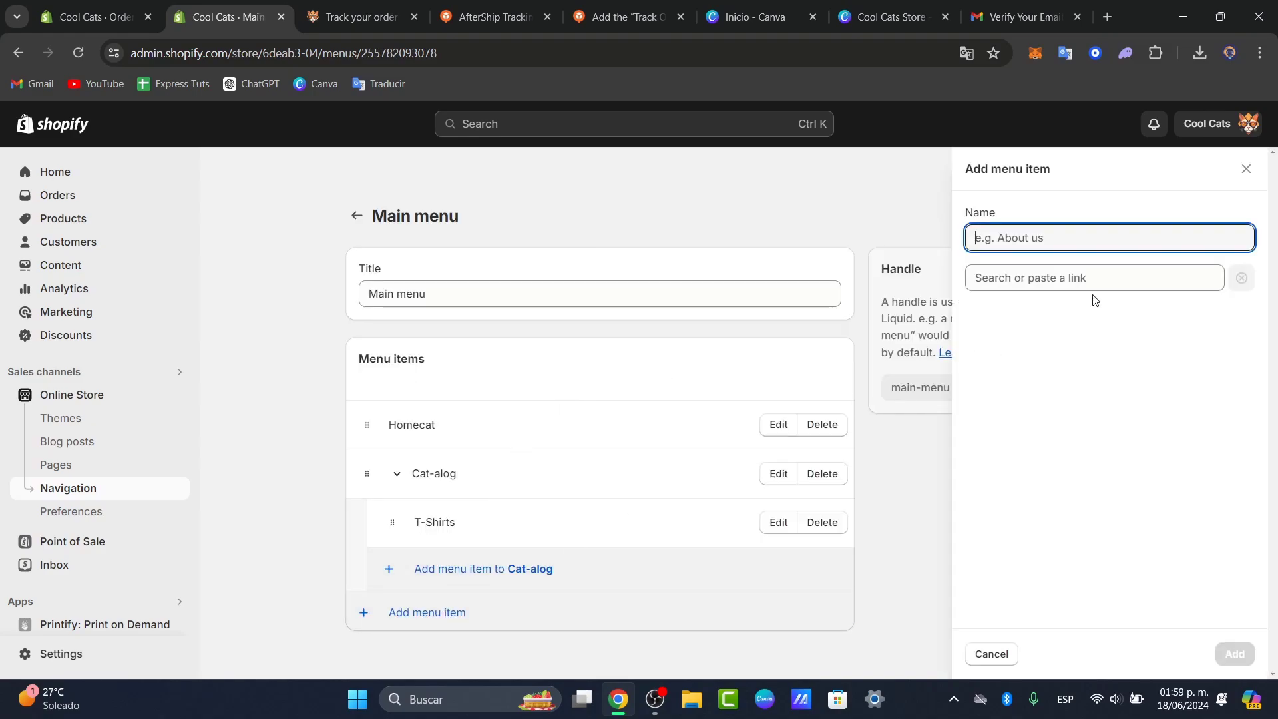
text(Track)
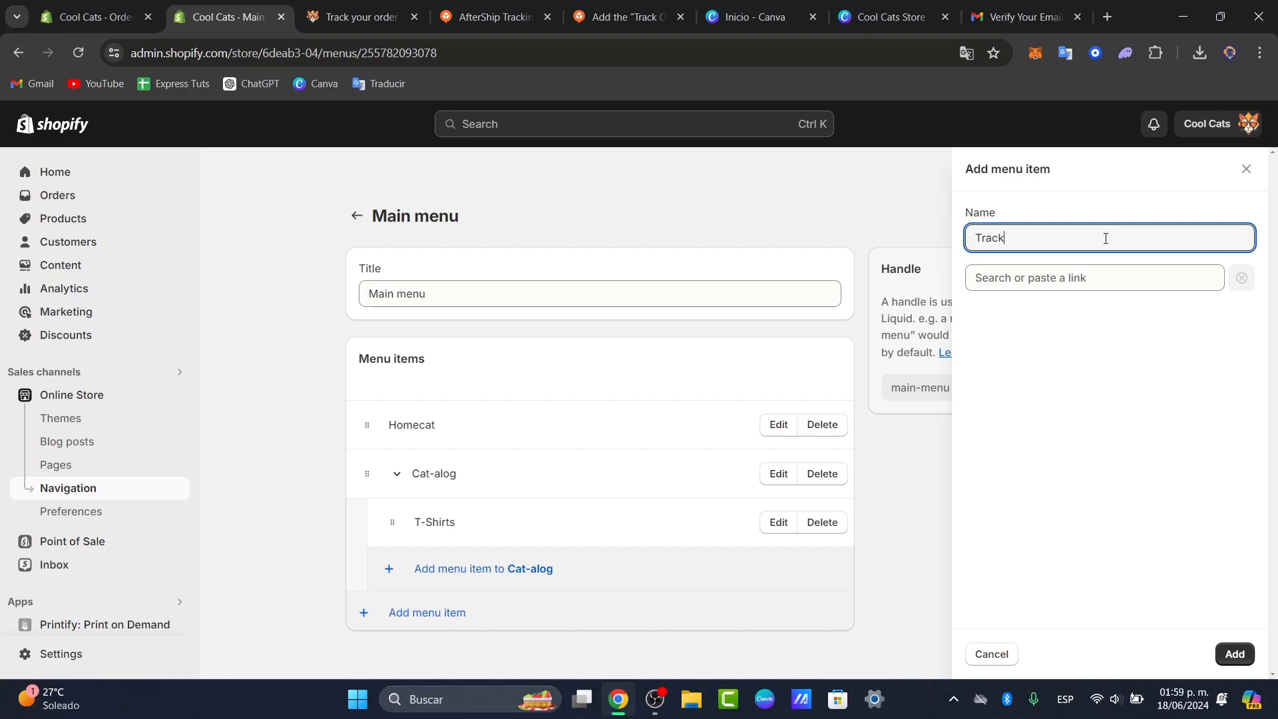
click(1235, 653)
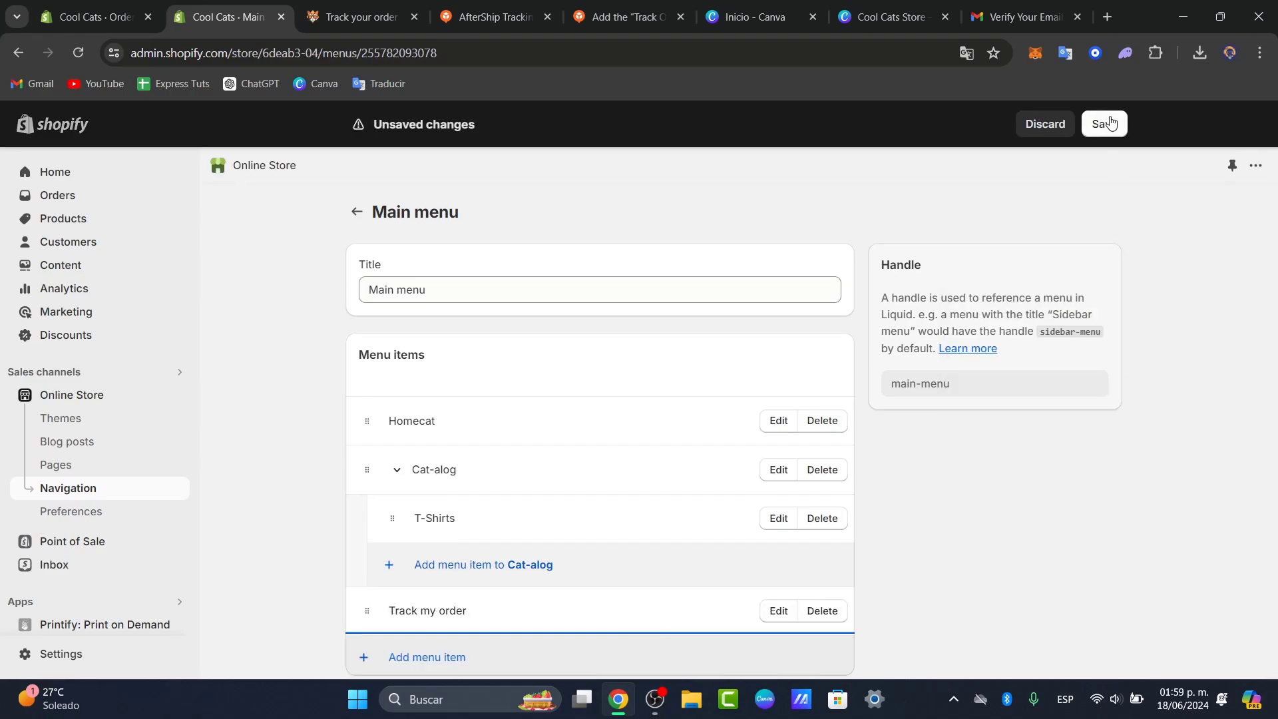
click(1103, 124)
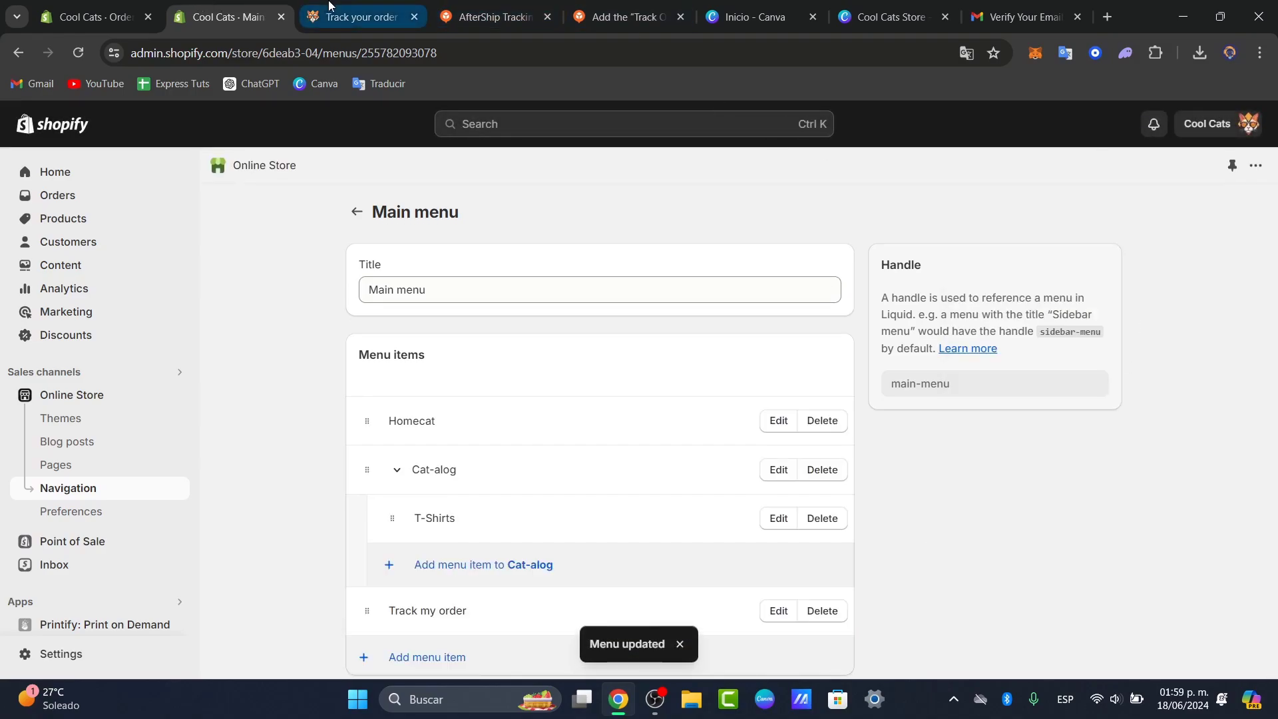
click(356, 16)
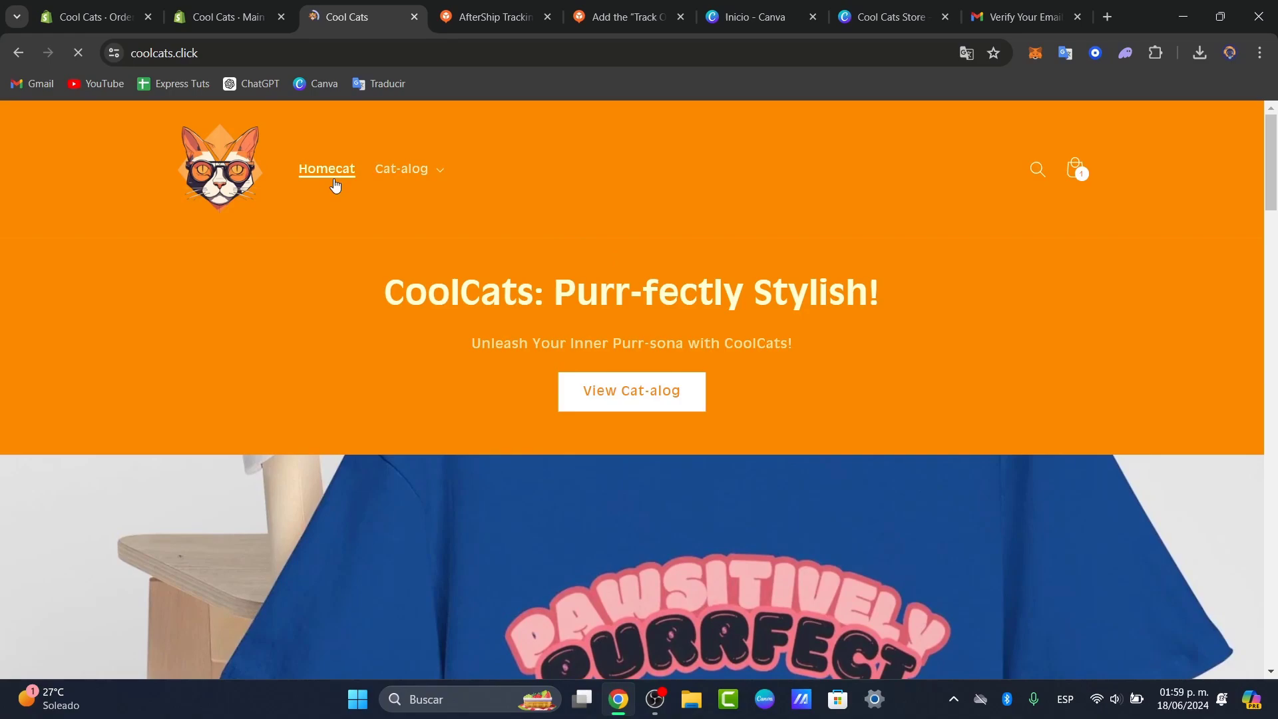
Reload the live Cool Cats store and follow its 'Track my order' header link
click(77, 54)
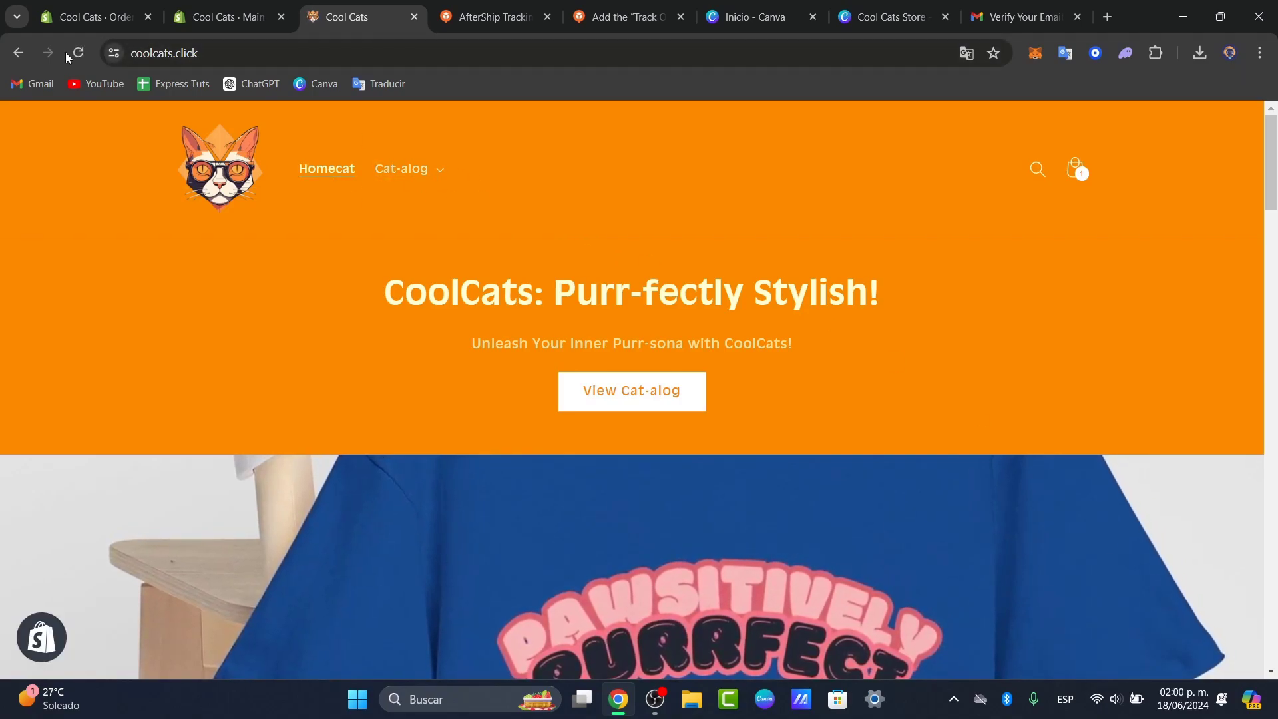
click(508, 169)
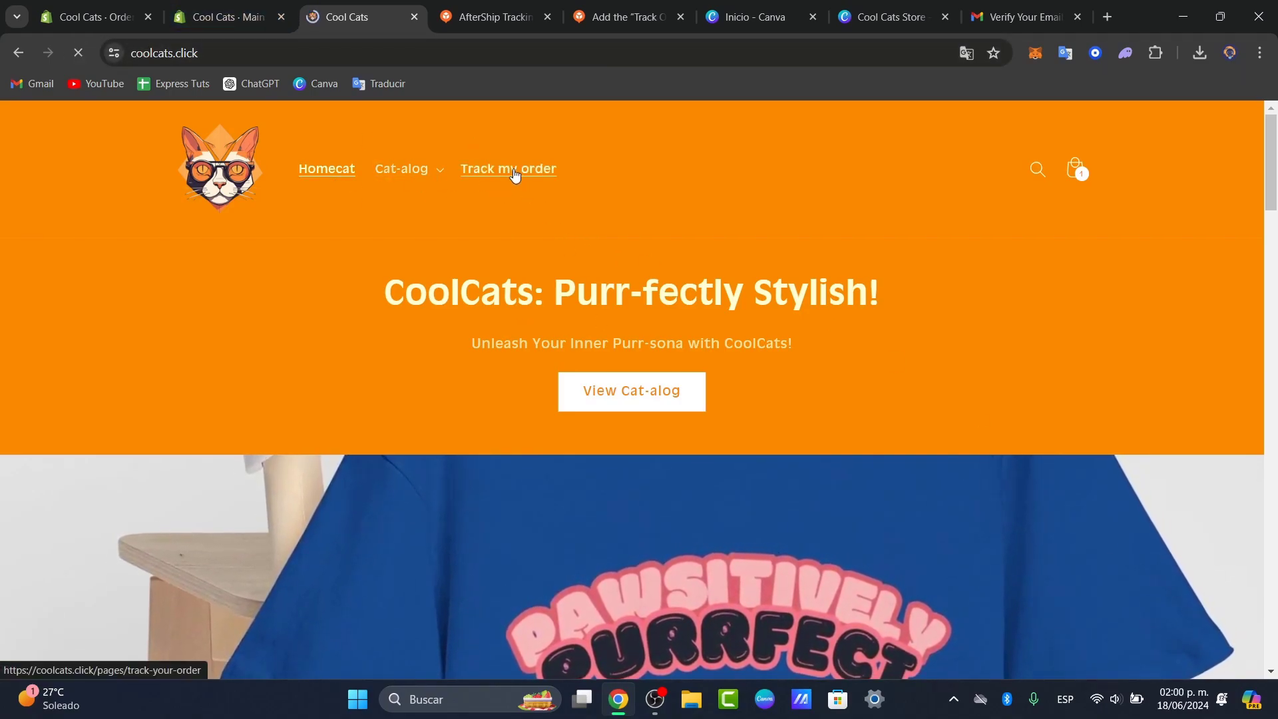
click(508, 168)
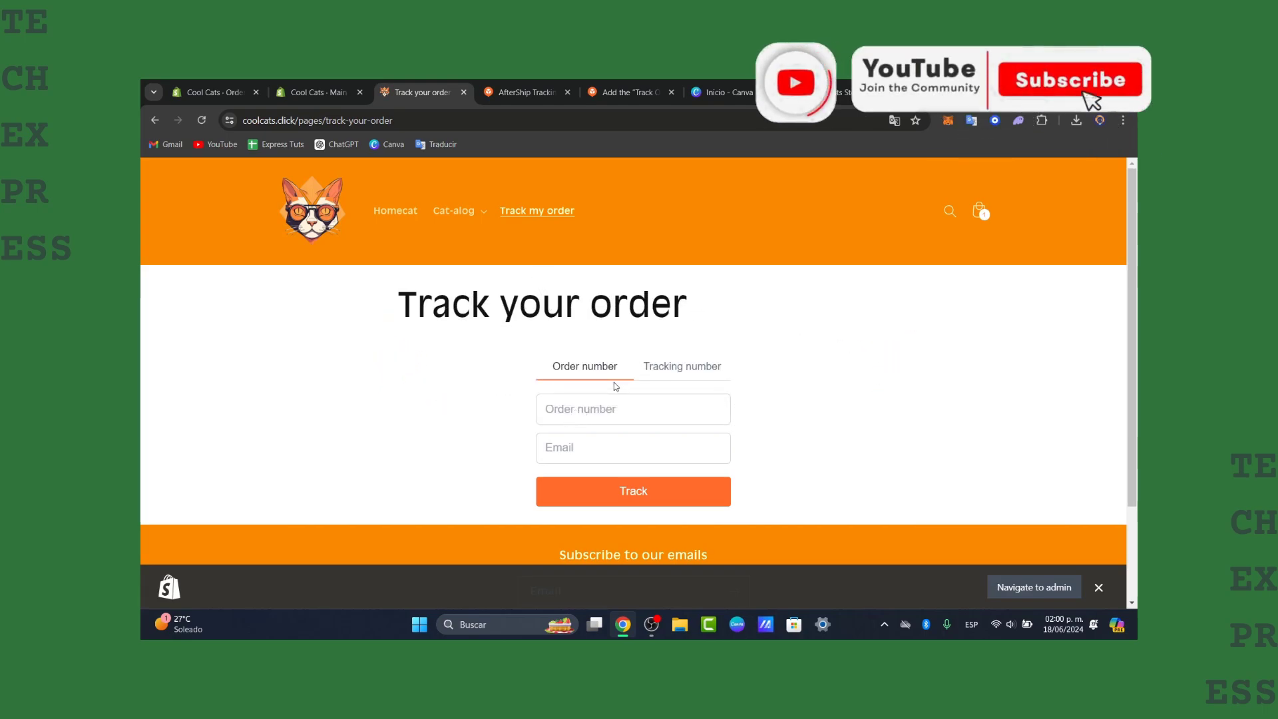
click(1067, 79)
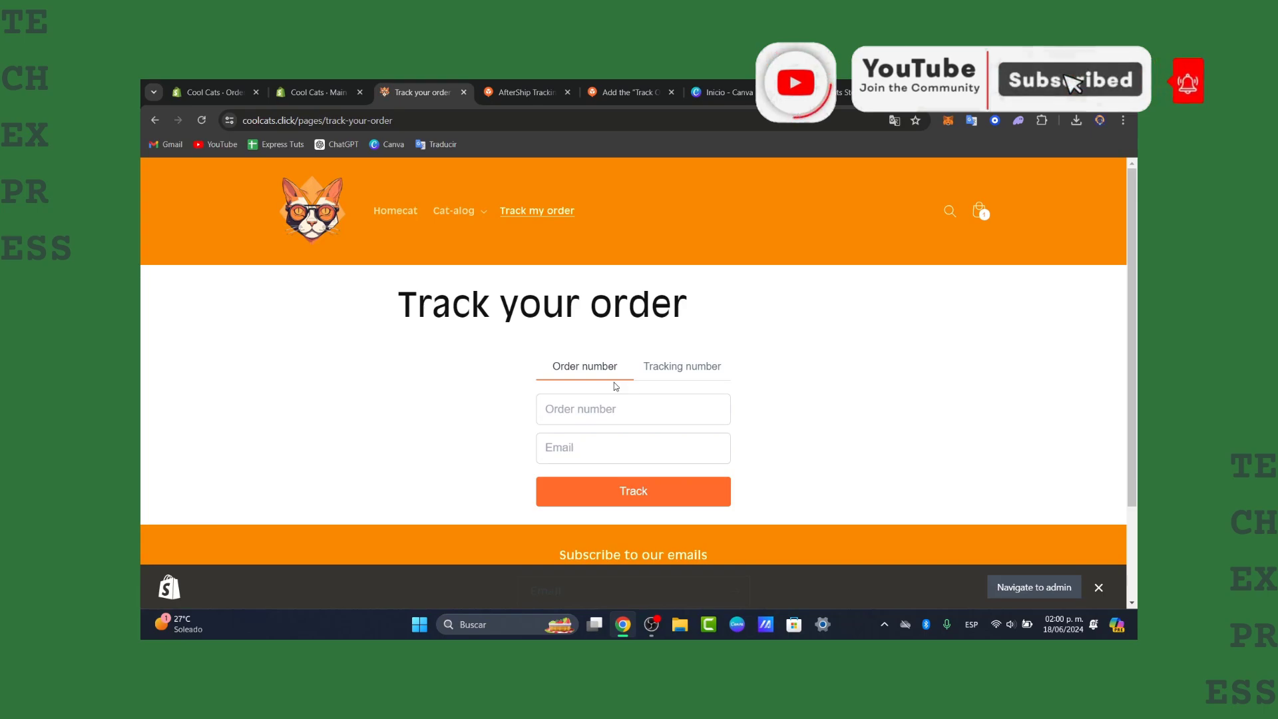